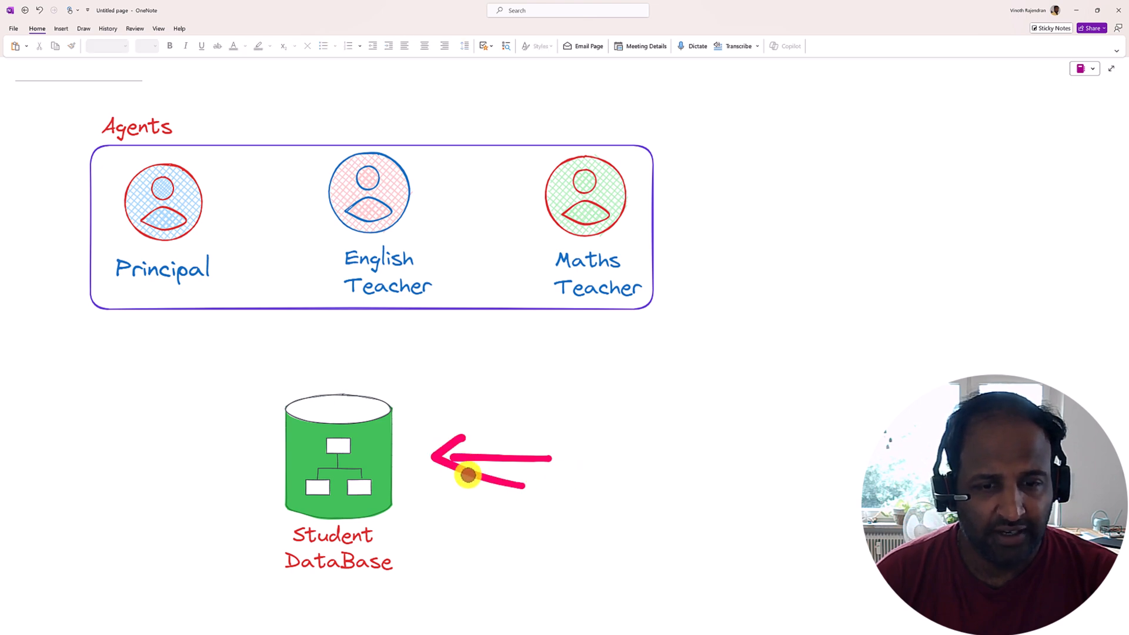
mouse_move(600, 413)
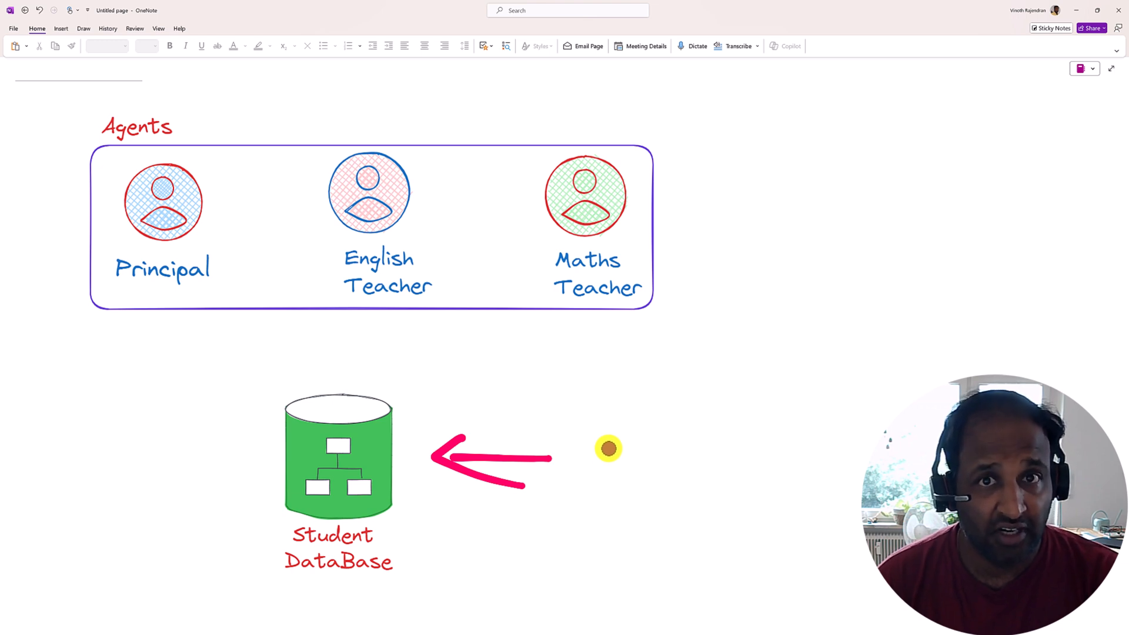
mouse_move(241, 461)
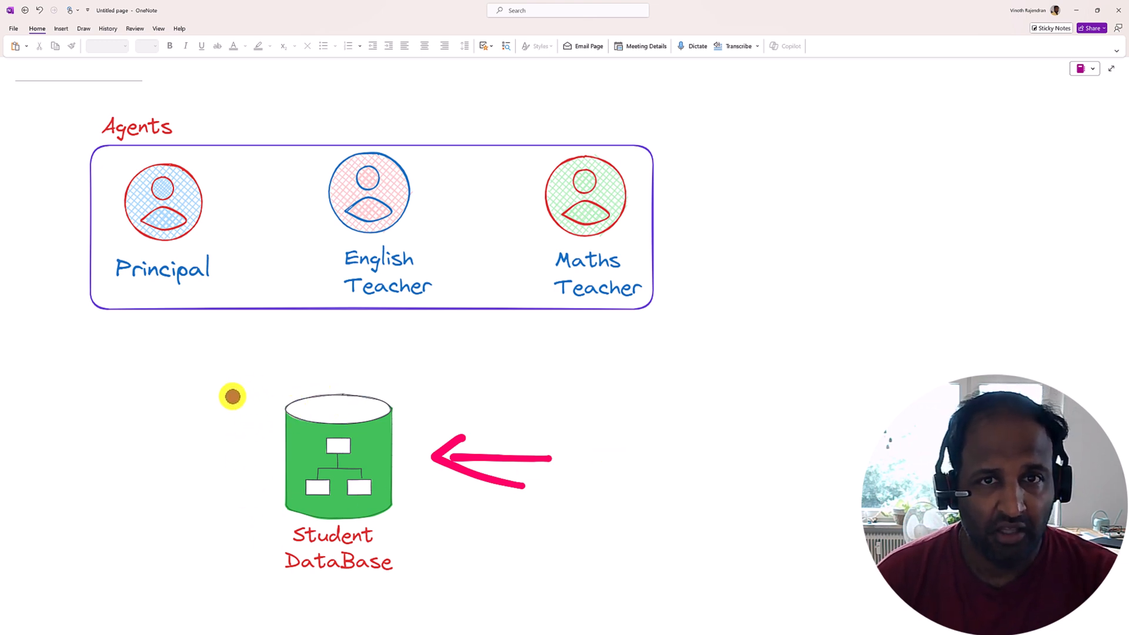
mouse_move(252, 387)
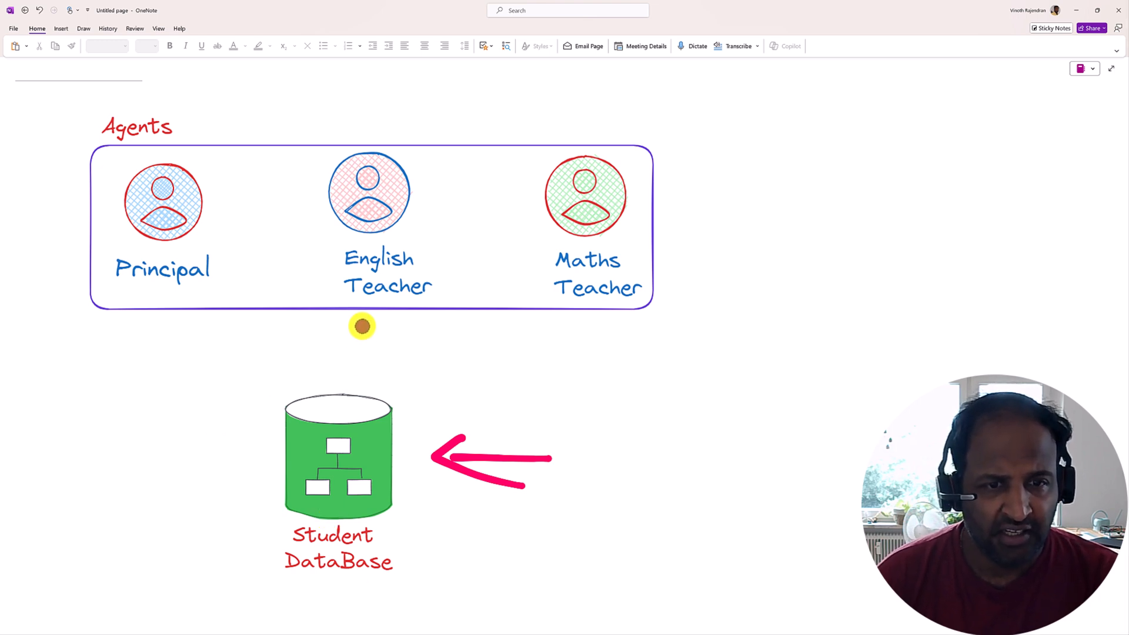
- Sketch pink arrows from the agents box to Student DataBase and from Principal to both teachers
drag(362, 326, 358, 383)
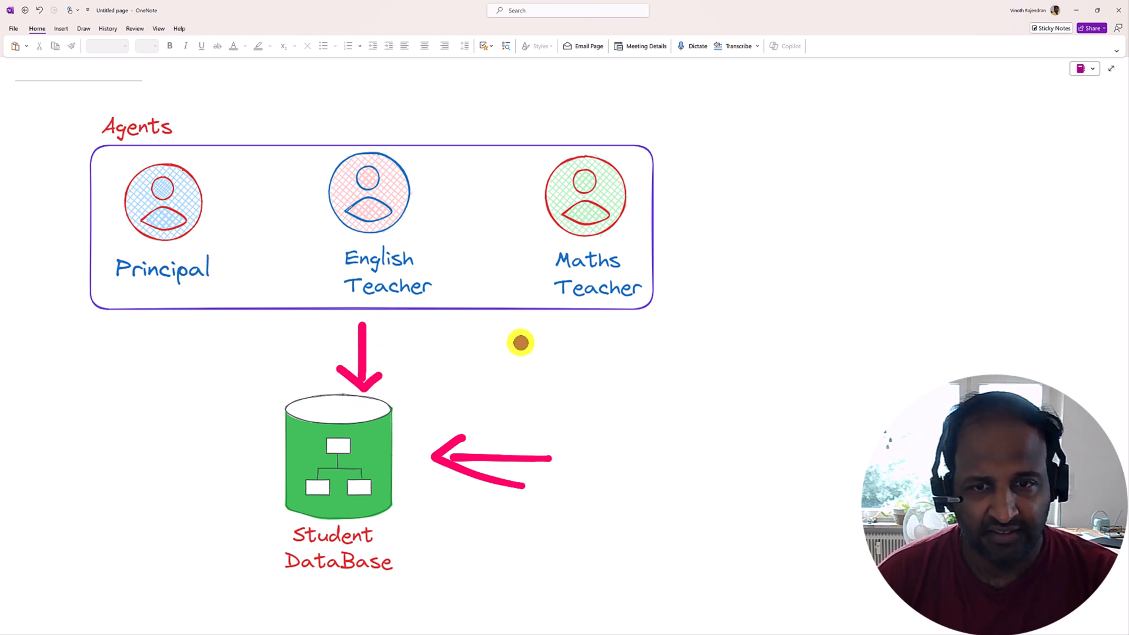
drag(576, 329, 444, 390)
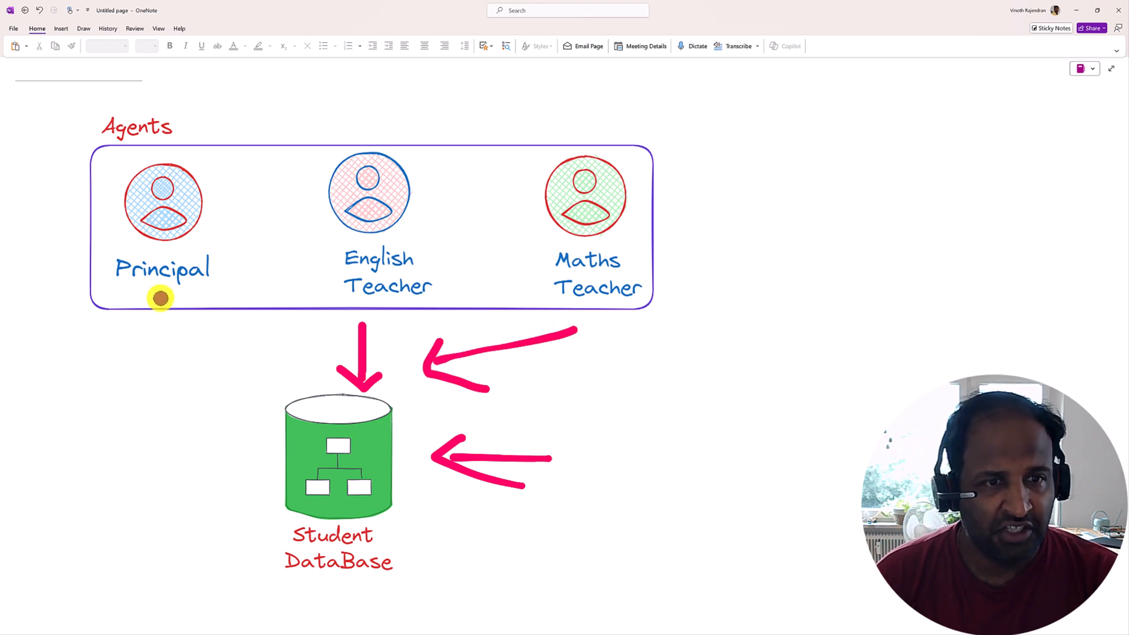
drag(160, 297, 334, 307)
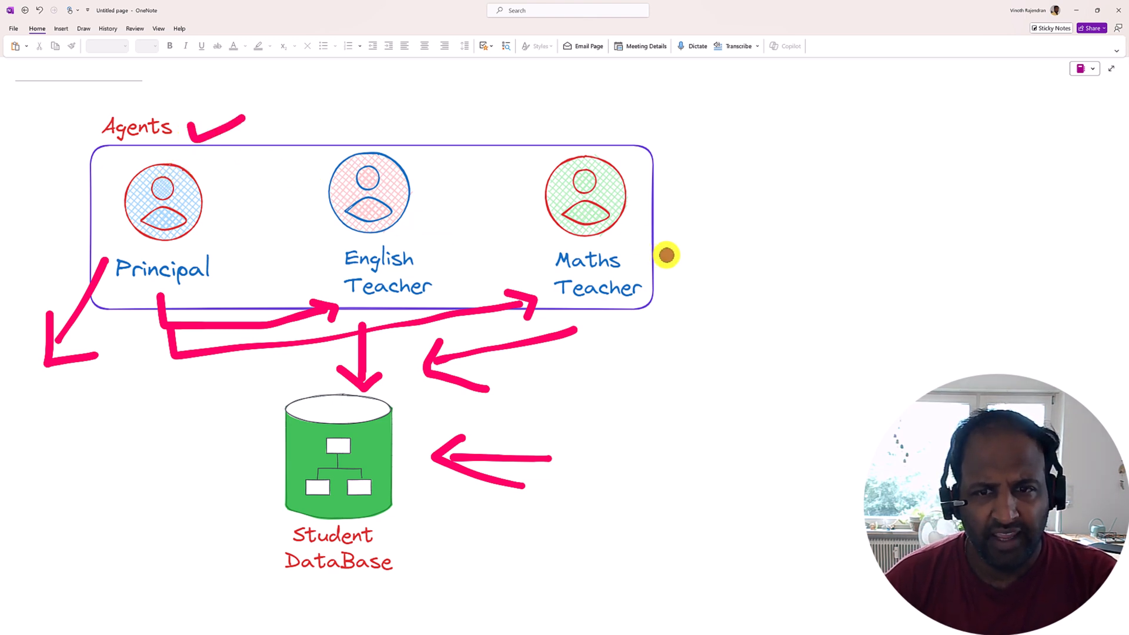
drag(665, 254, 600, 474)
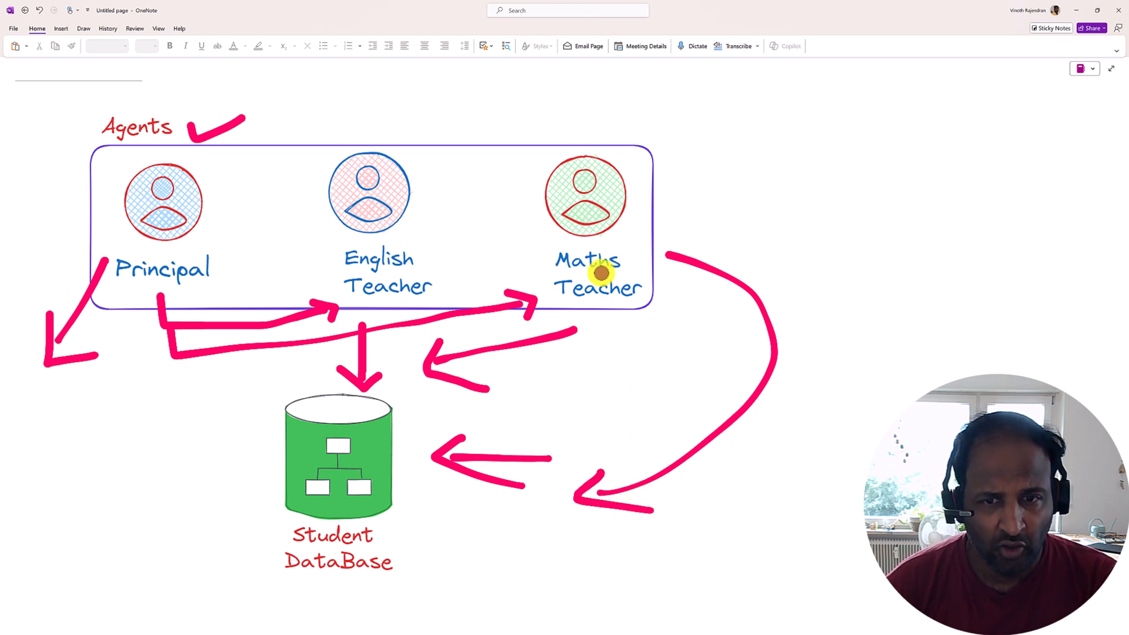
mouse_move(399, 385)
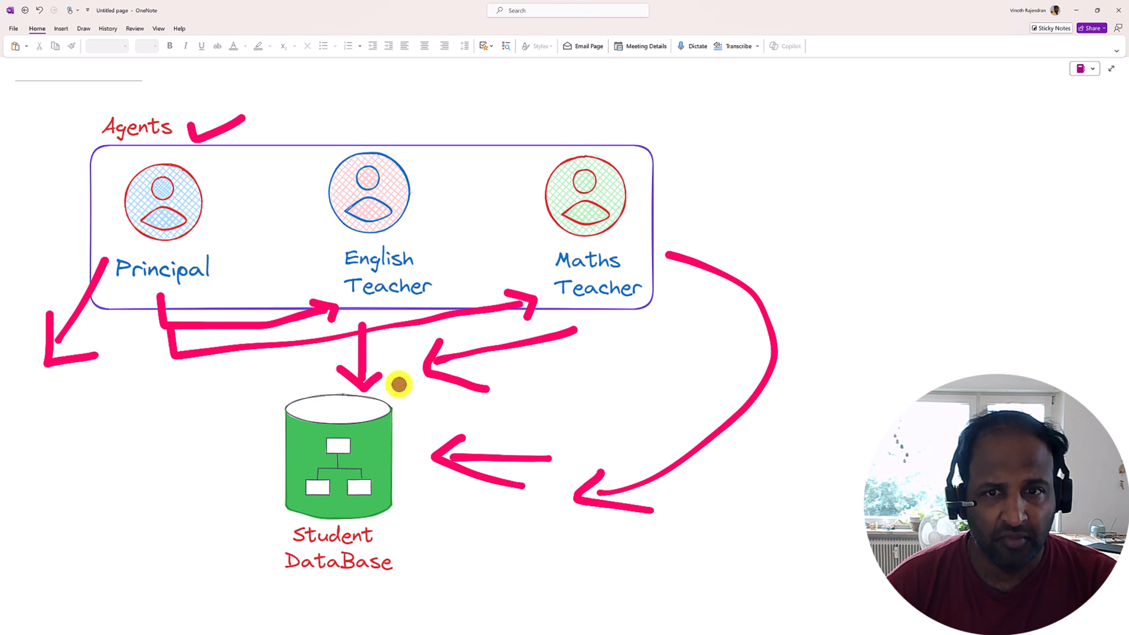
mouse_move(1008, 114)
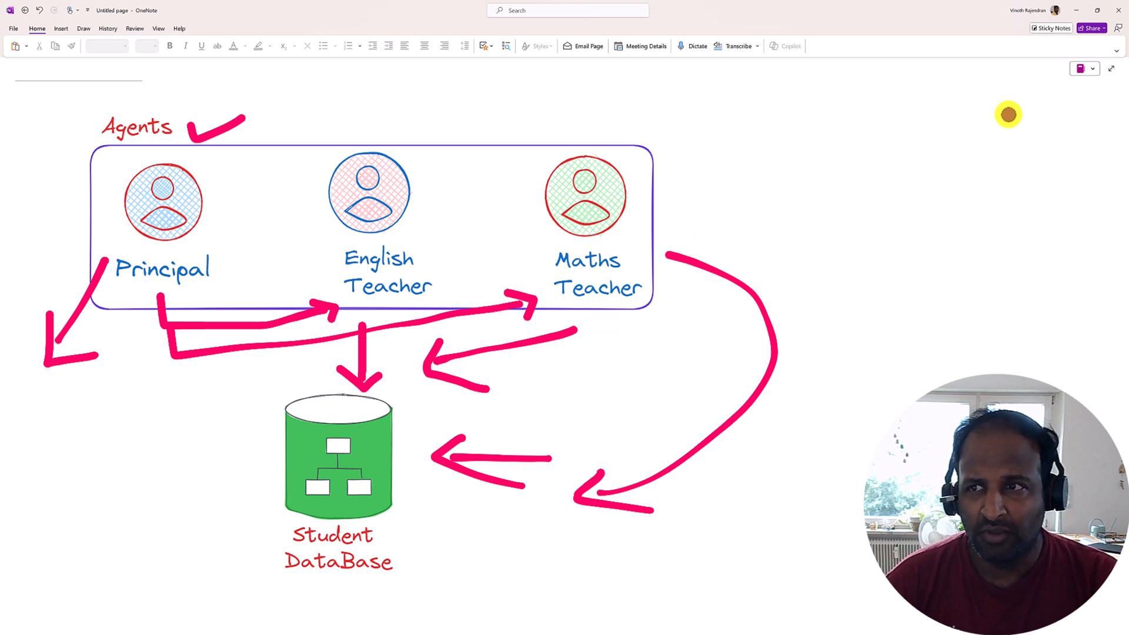
click(1092, 68)
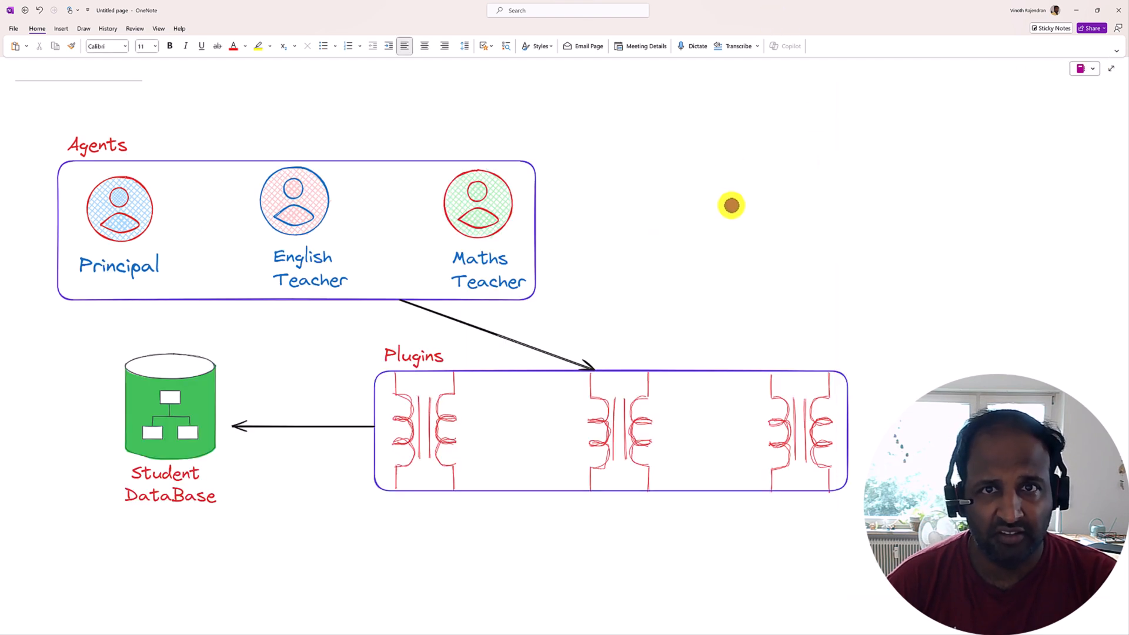
mouse_move(732, 204)
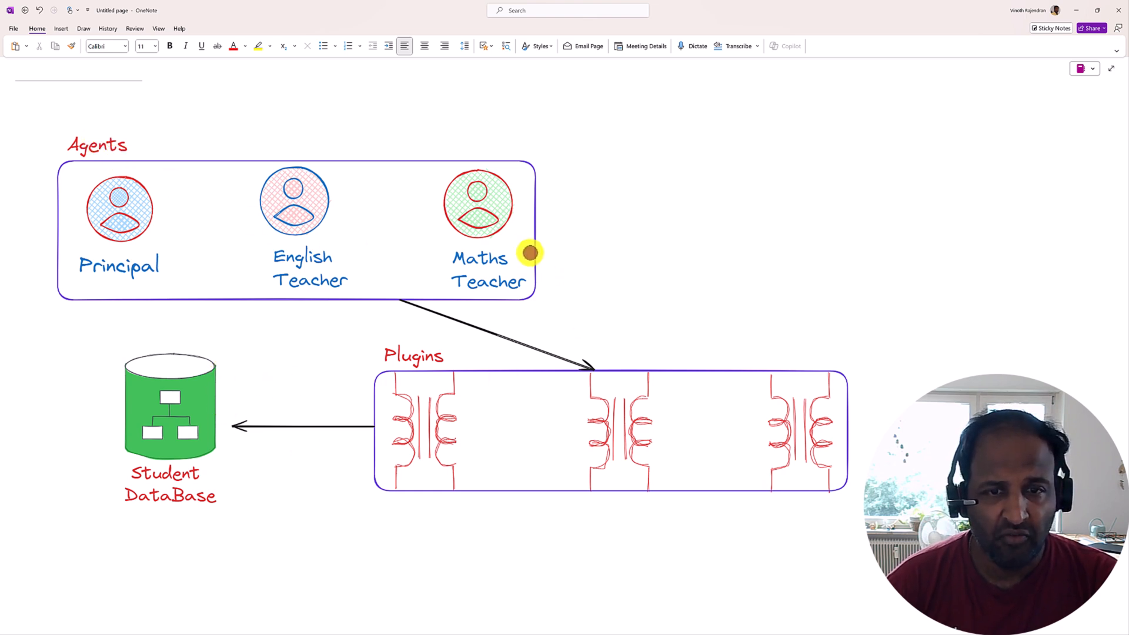
- Draw curved pink arrows from Maths Teacher, English Teacher and Principal down to their plugins
drag(522, 244, 746, 360)
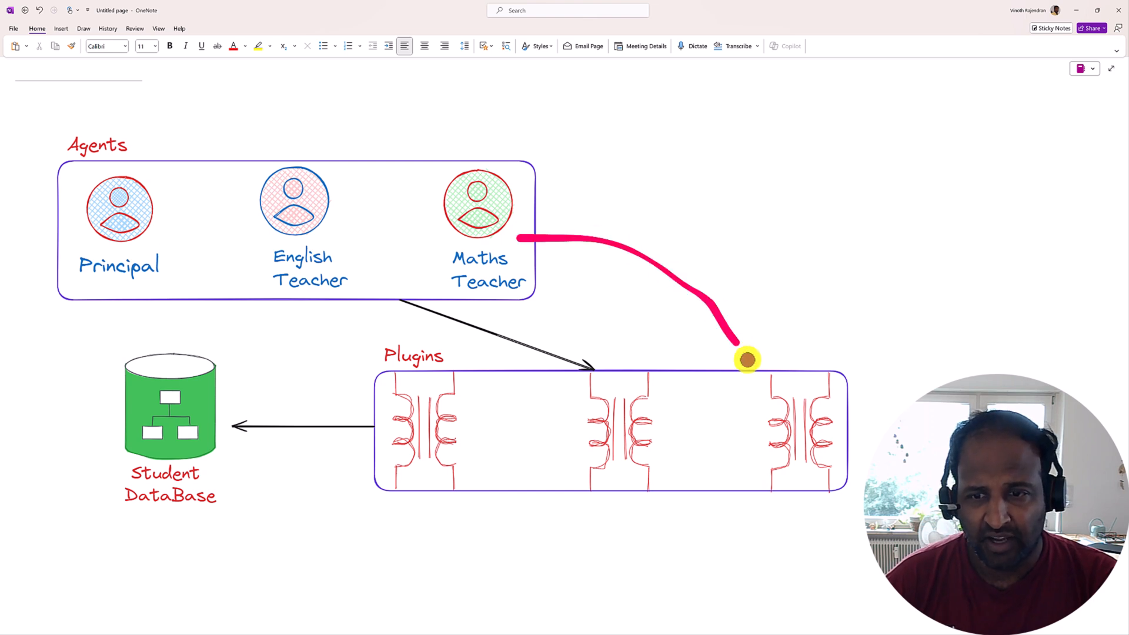
drag(747, 360, 772, 348)
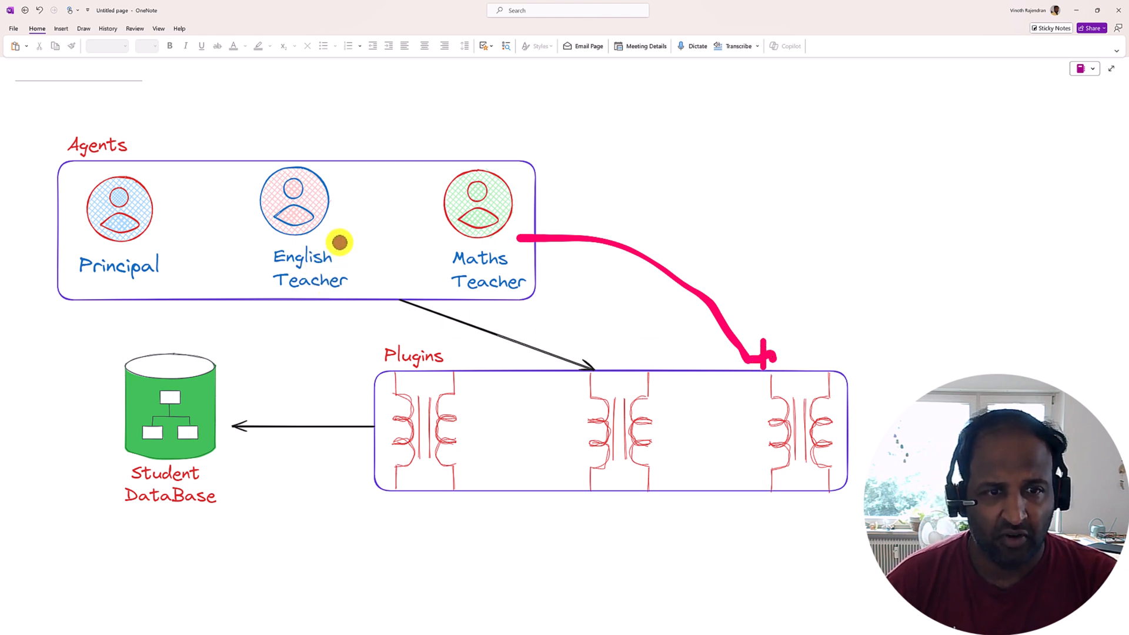
drag(340, 243, 601, 349)
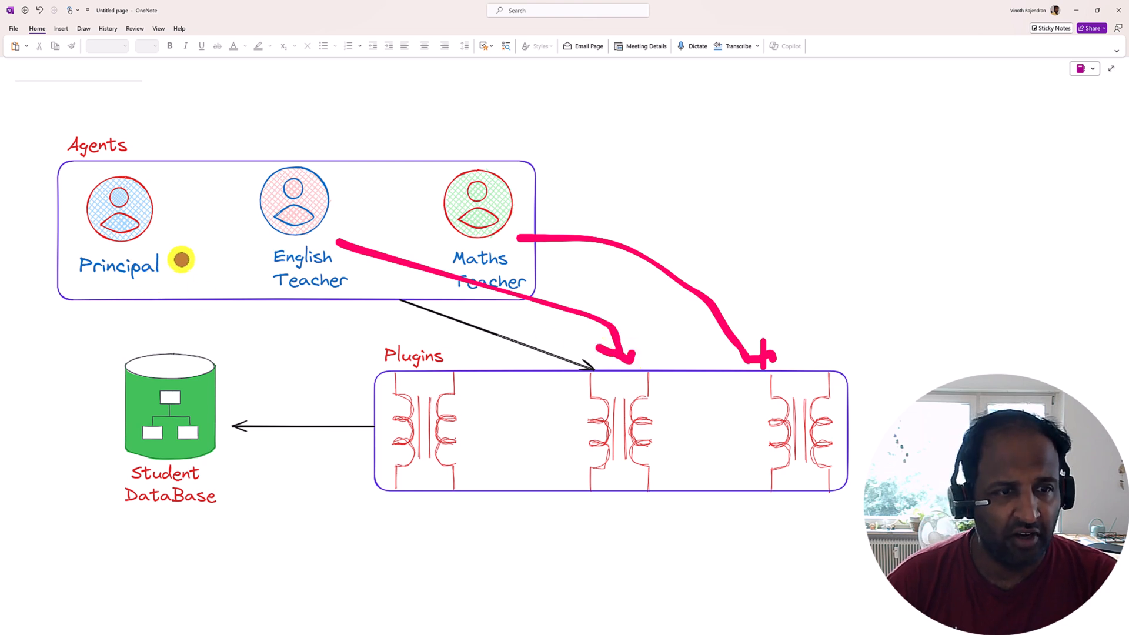
drag(181, 258, 374, 364)
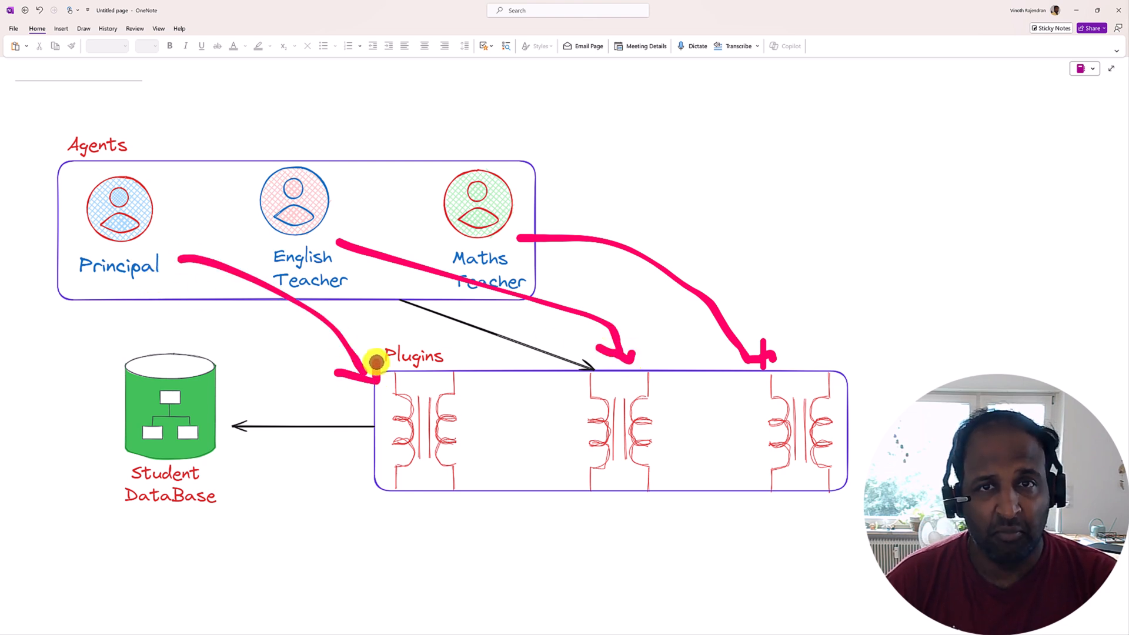
mouse_move(396, 305)
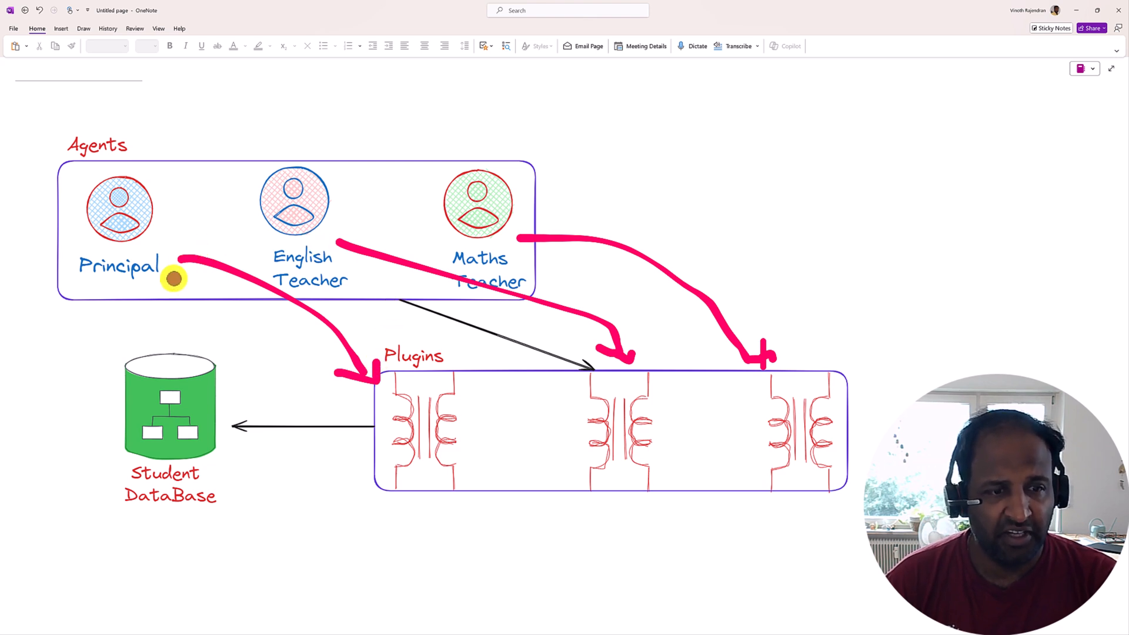
mouse_move(200, 368)
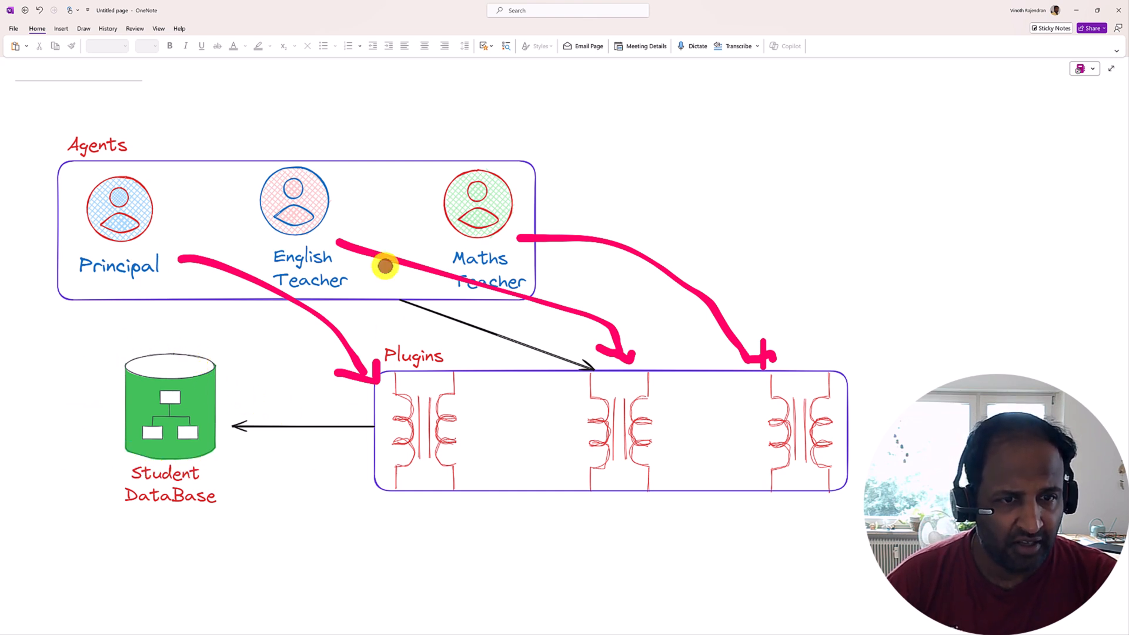
mouse_move(359, 421)
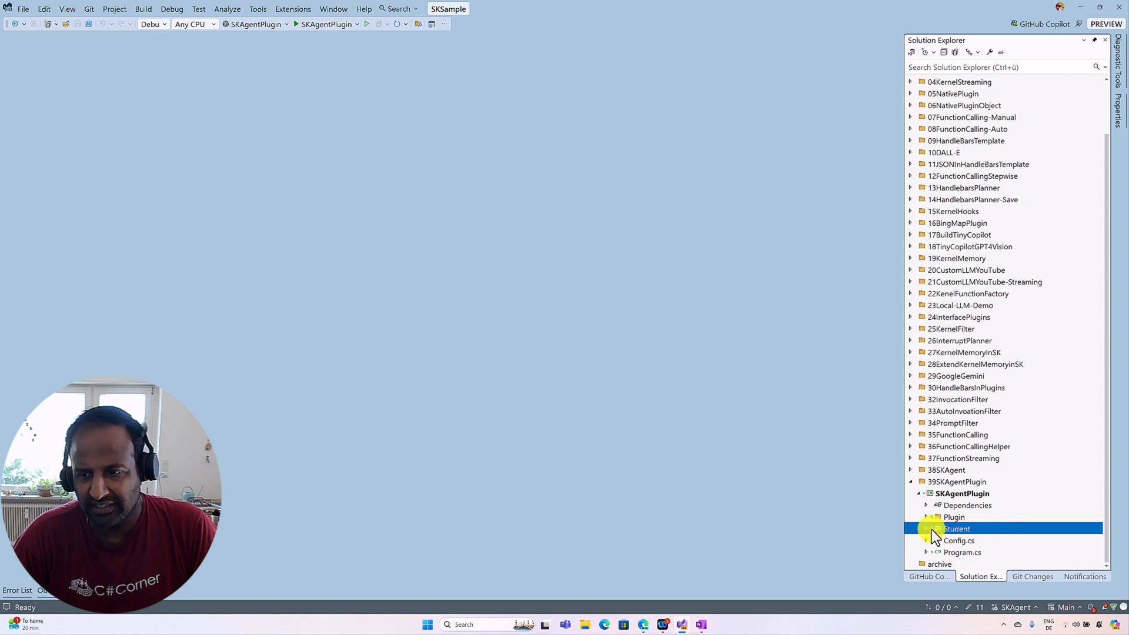
- Open StudentExamDataBase.cs from the SKAgentPlugin project's Student folder in Solution Explorer
click(929, 528)
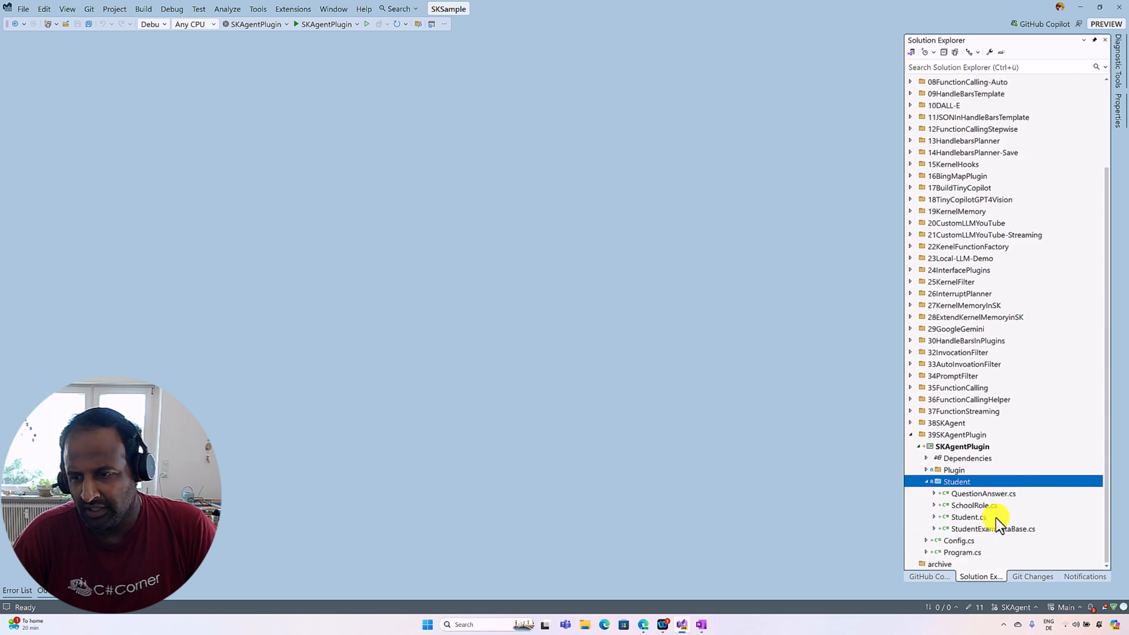
click(994, 528)
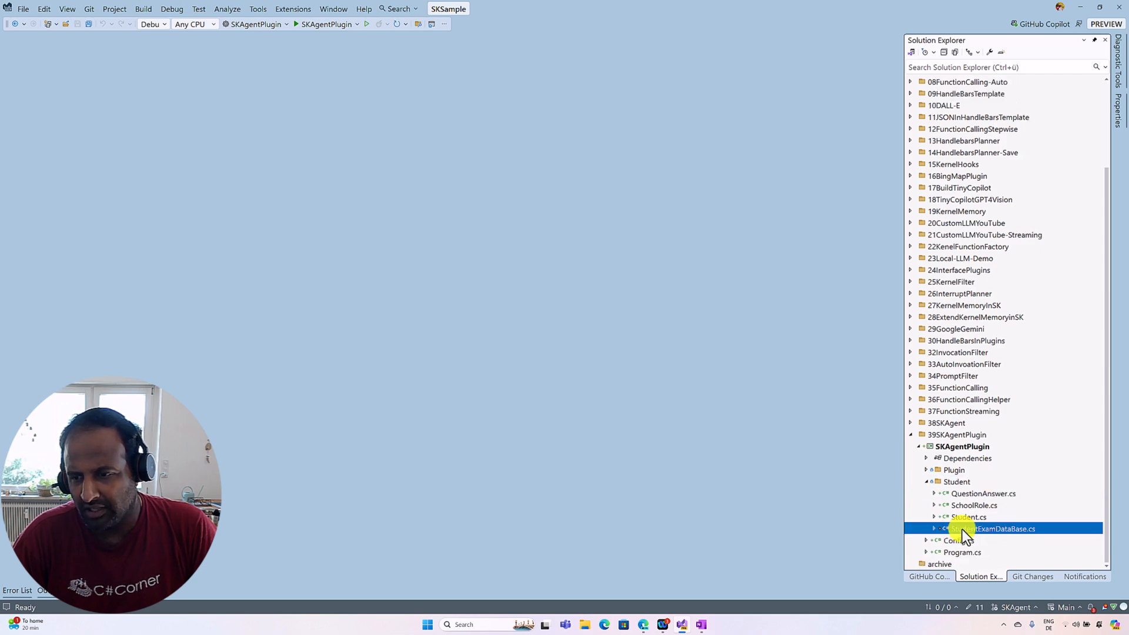
double_click(993, 528)
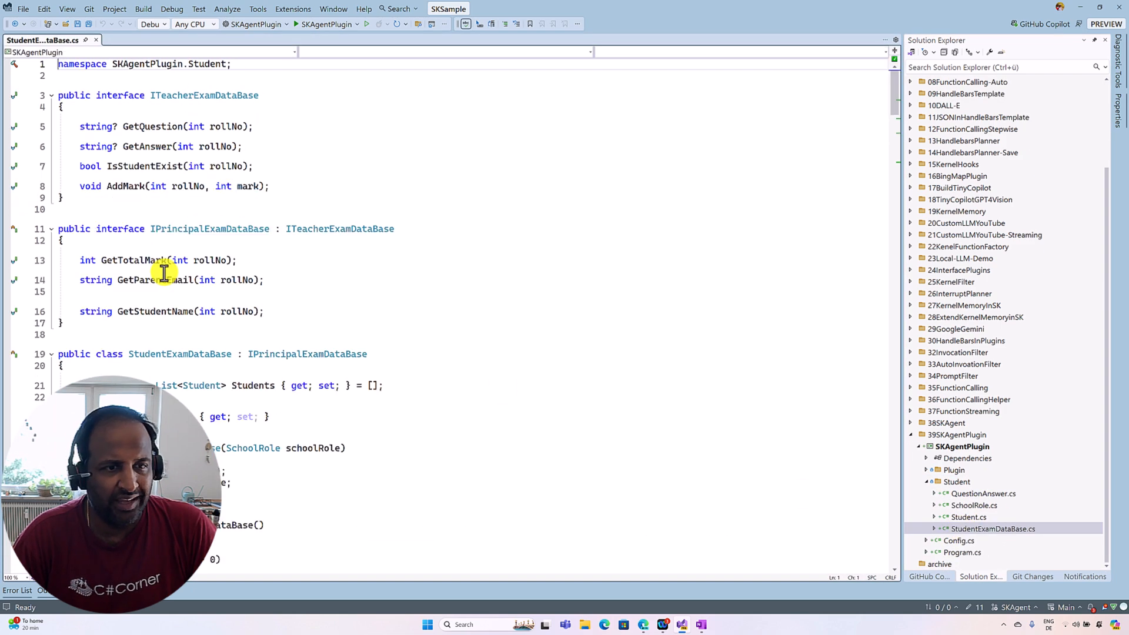
- Review the exam database interfaces, then make the first maths question read "What is 12 + 13"
double_click(179, 354)
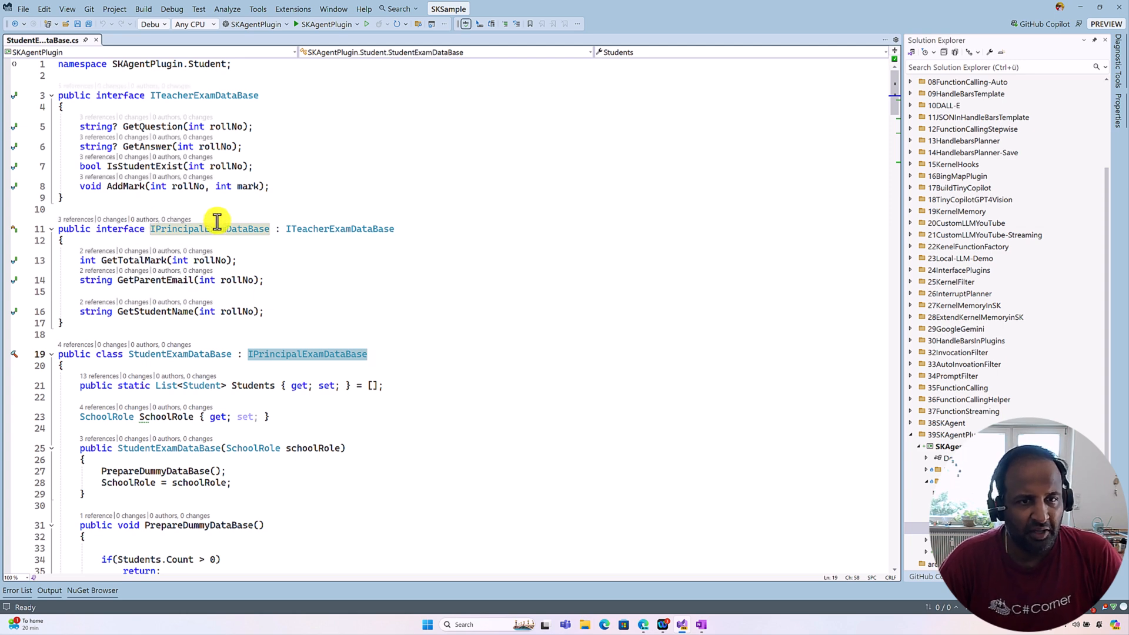
click(203, 96)
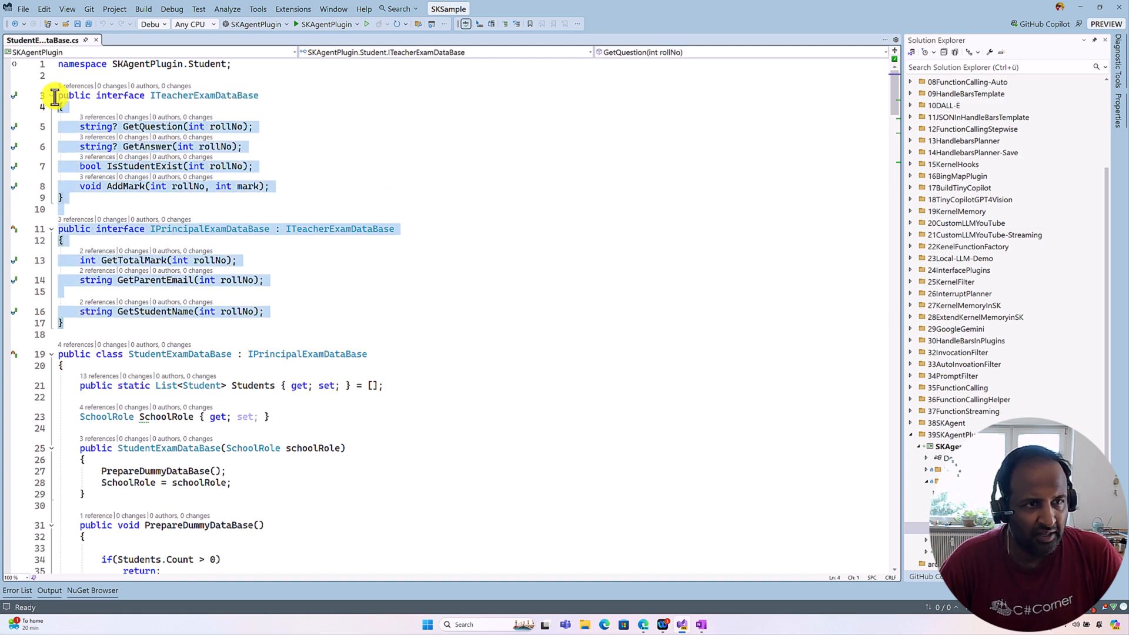
scroll(down, 3)
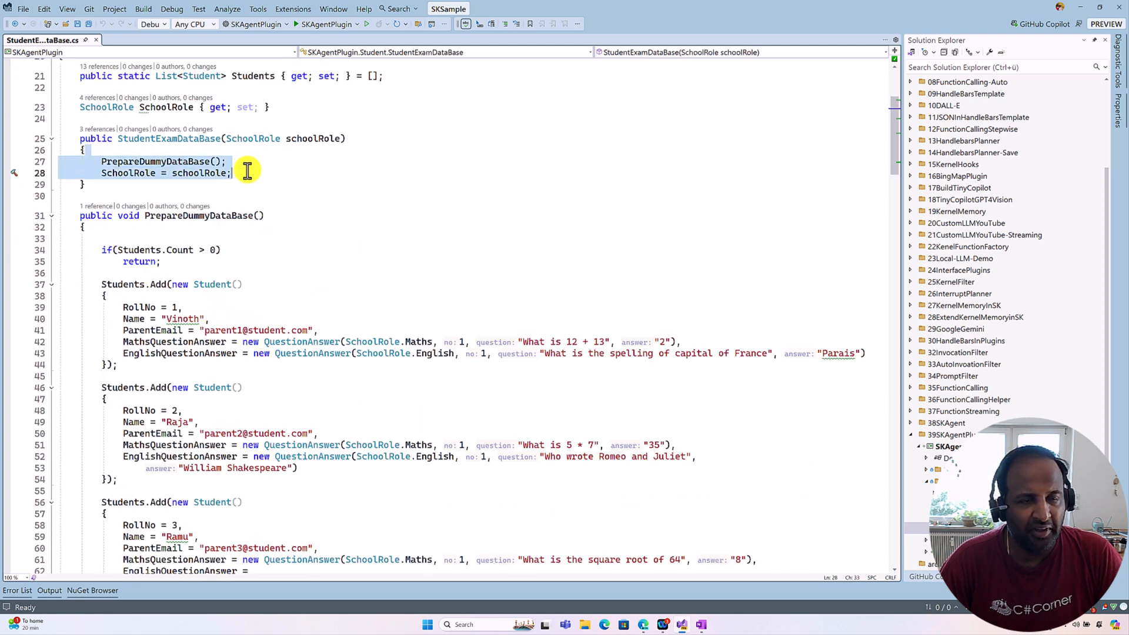
scroll(down, 3)
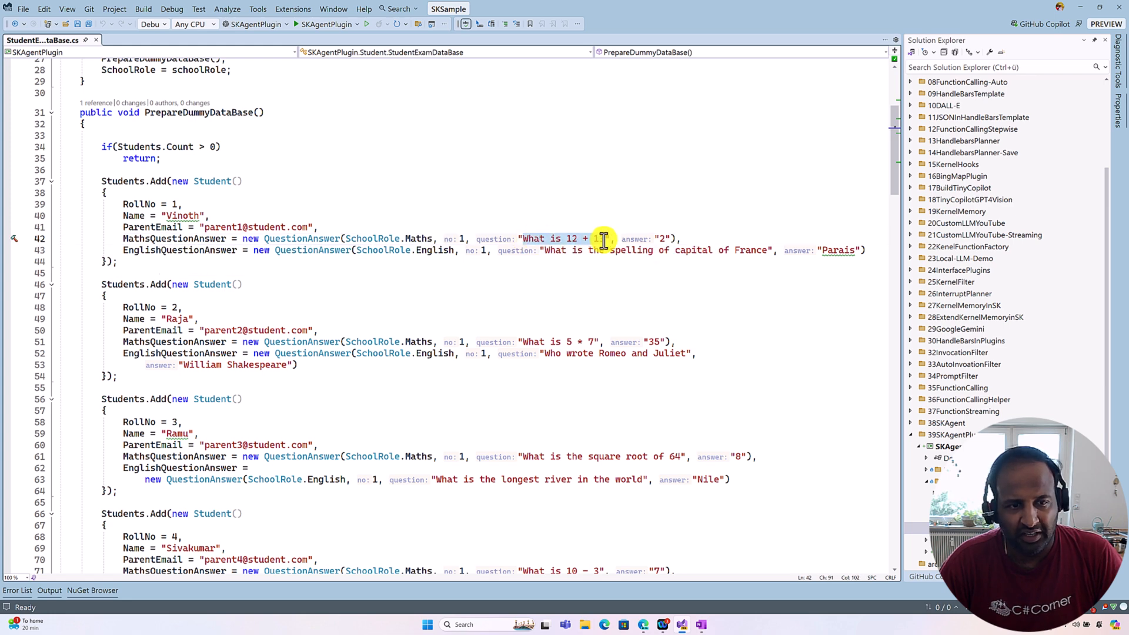
text(13)
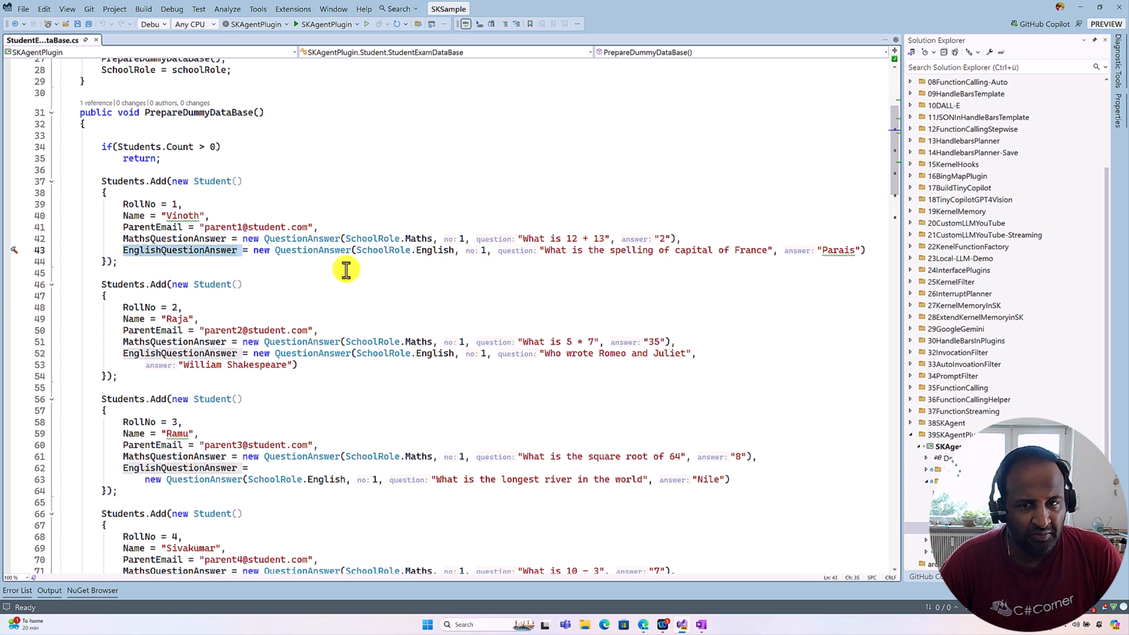
mouse_move(128, 194)
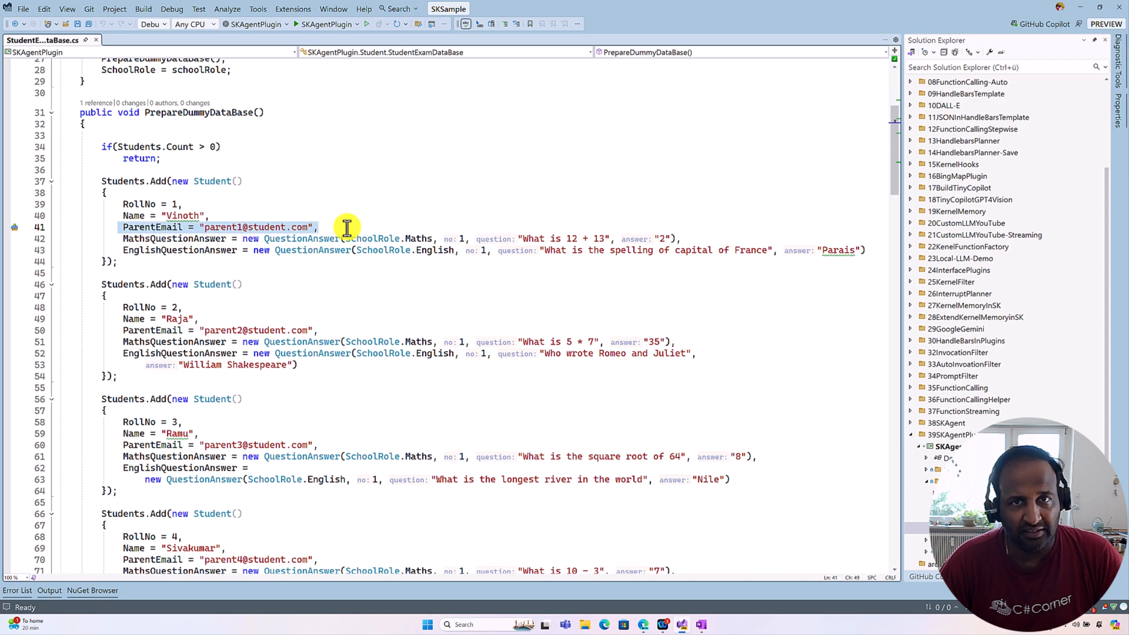
scroll(down, 3)
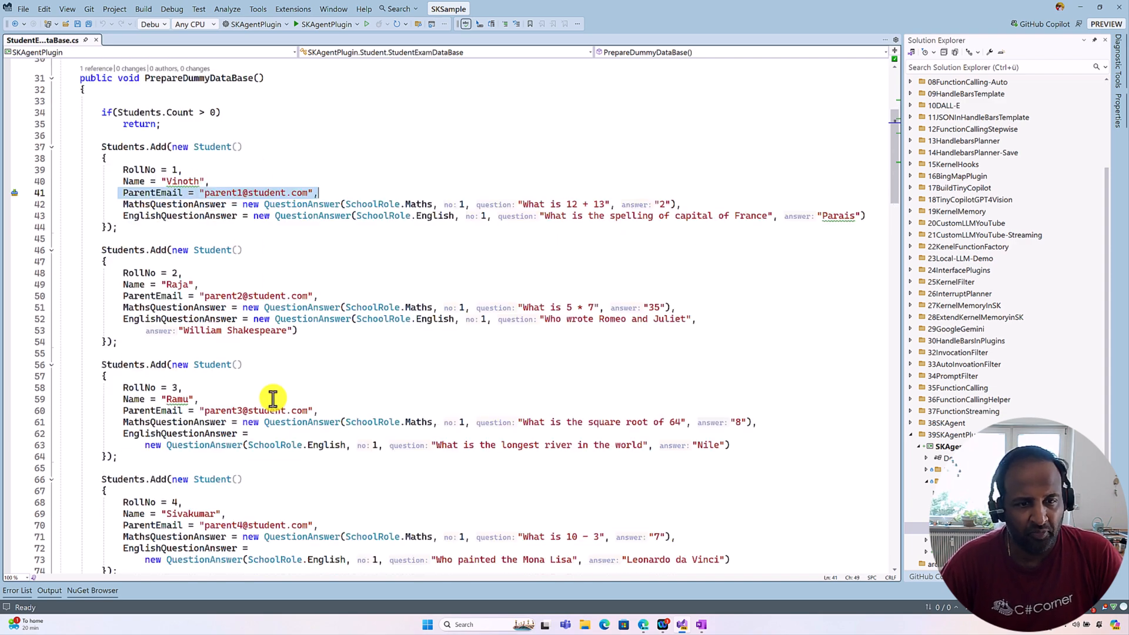
scroll(down, 3)
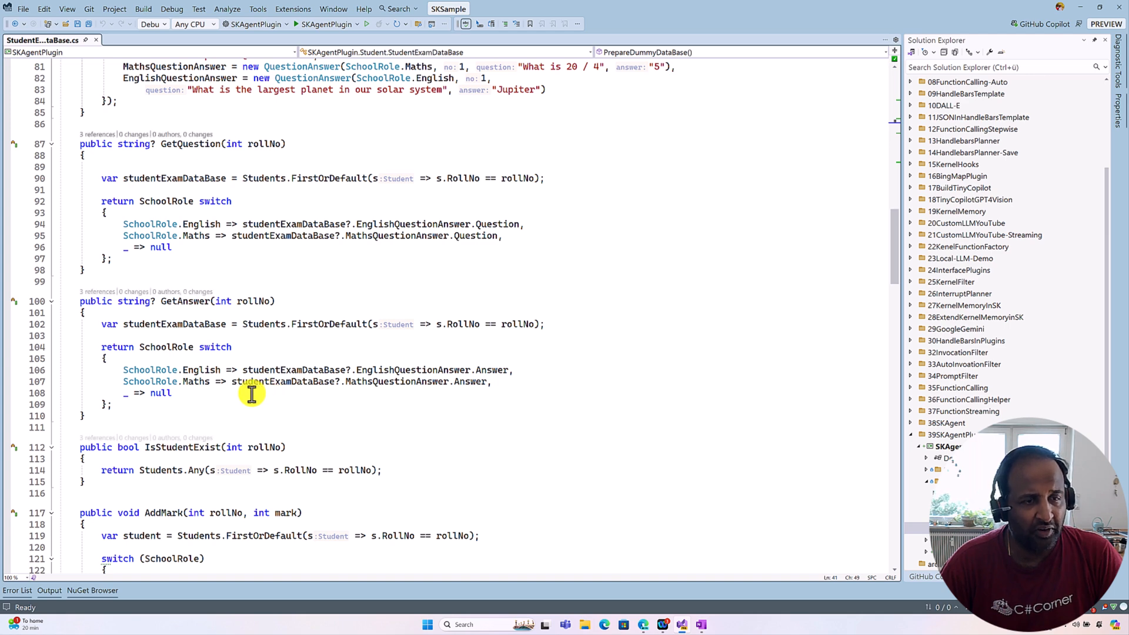
mouse_move(184, 292)
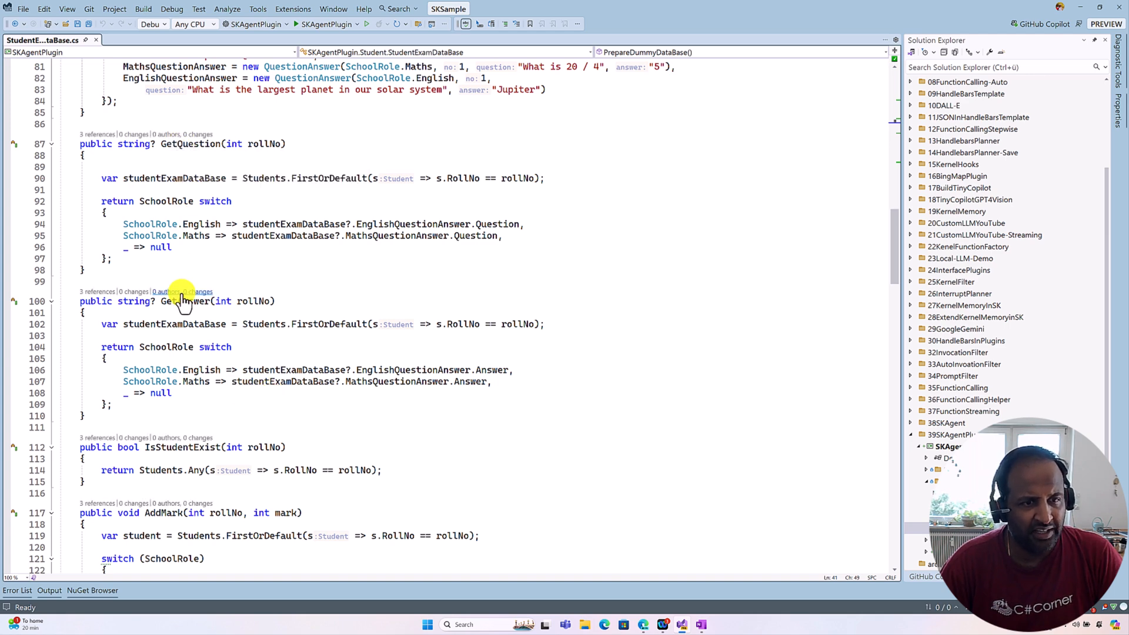
scroll(down, 3)
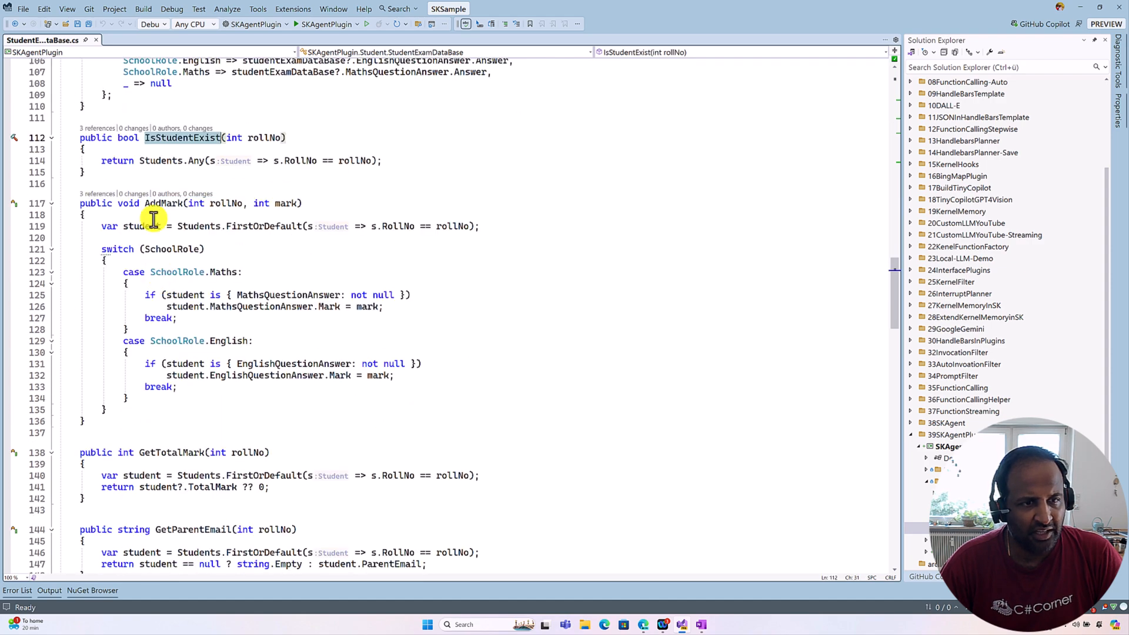
scroll(down, 3)
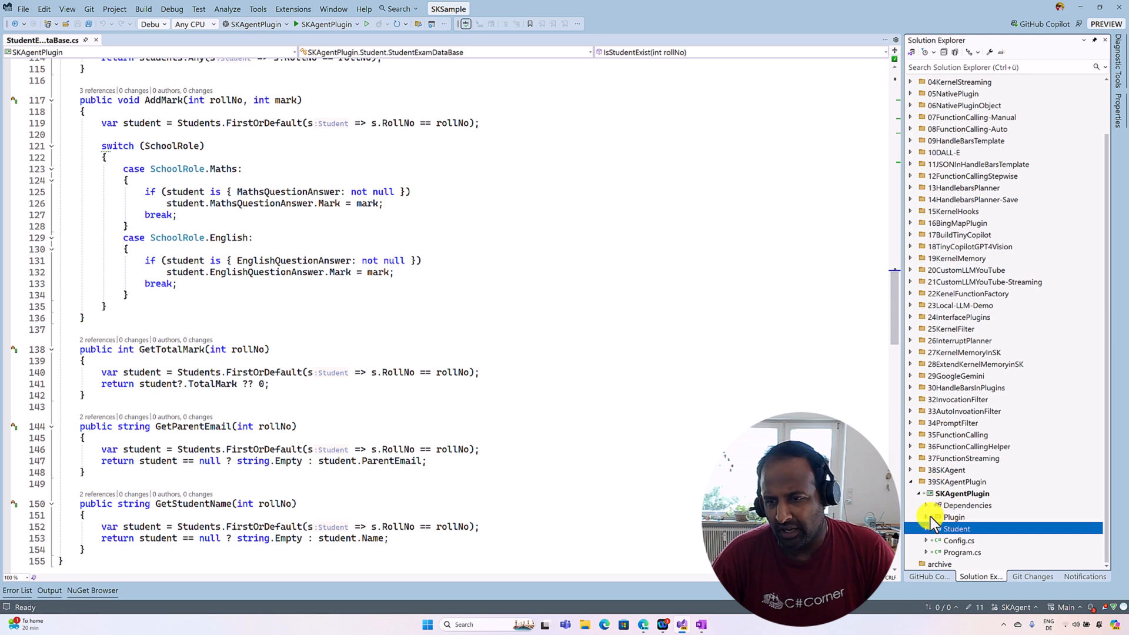
- Open EnglishTeacherPlugin.cs from the Plugin folder and highlight its class name
click(937, 517)
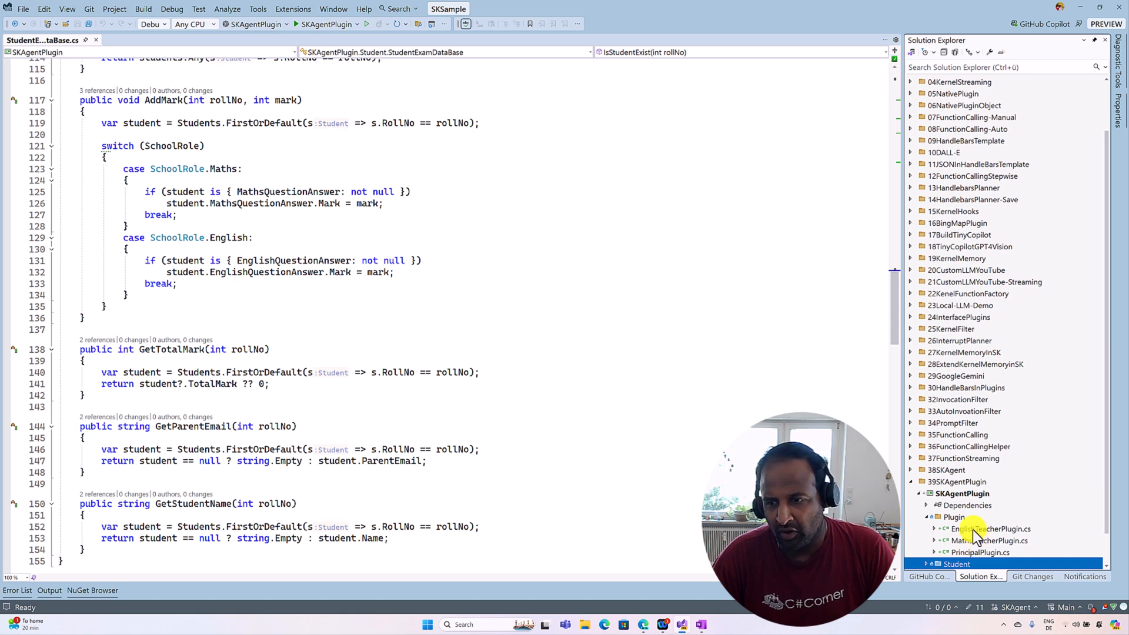
double_click(989, 528)
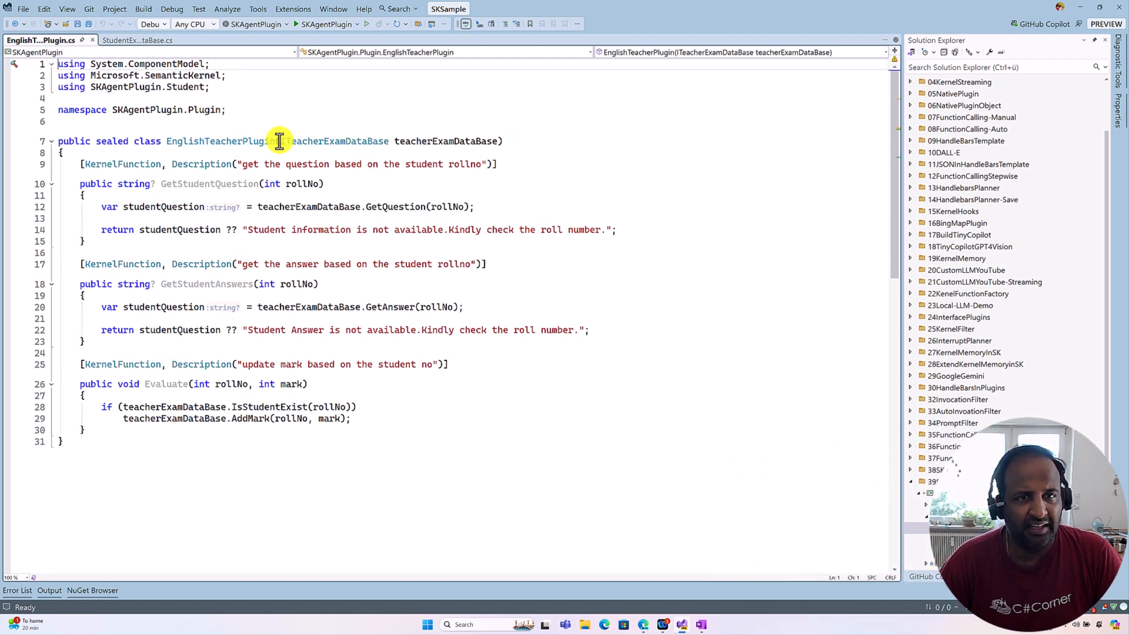
double_click(328, 140)
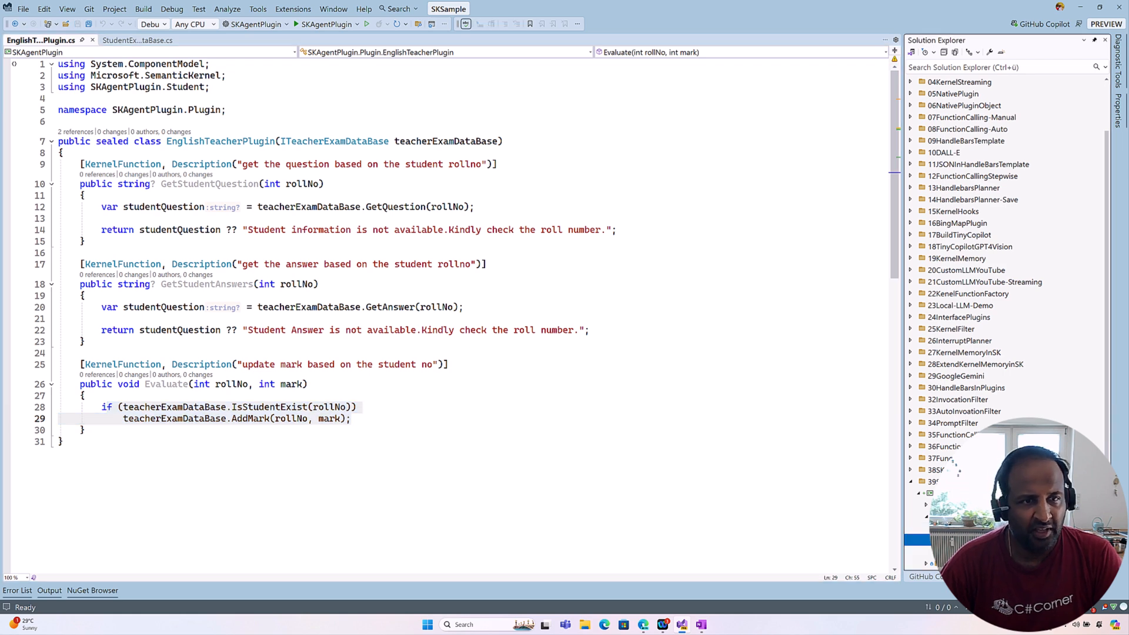
- Bring up PrincipalPlugin.cs and highlight the PrincipalPlugin class name
click(41, 40)
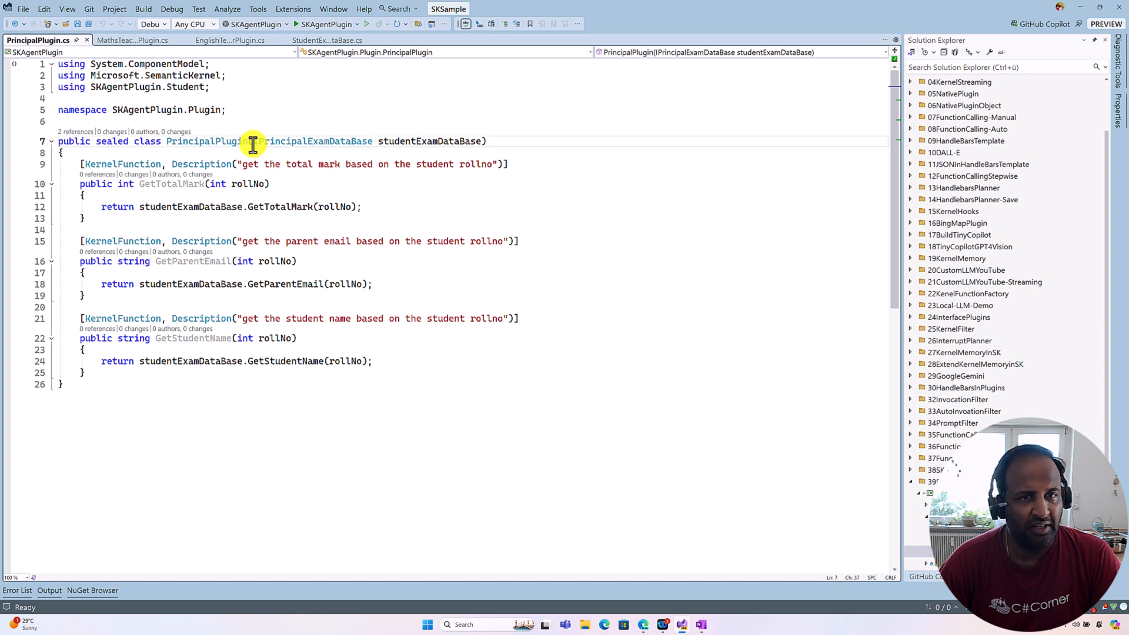
double_click(311, 142)
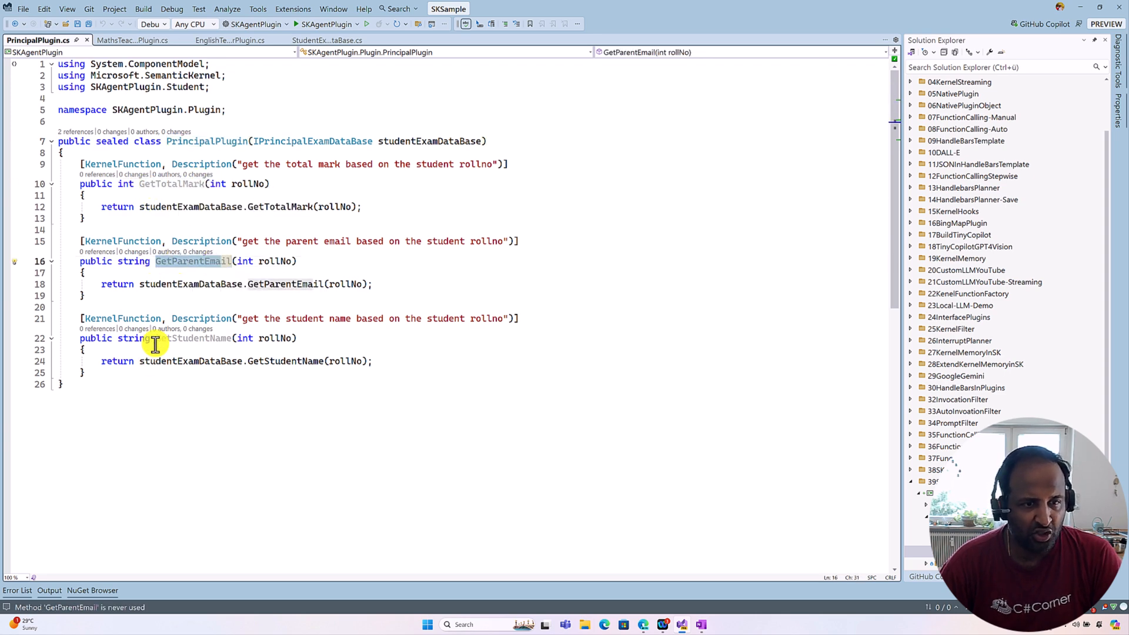
- Highlight the GetStudentName function before moving to Program.cs's CreatePrincipalAgent code
click(180, 337)
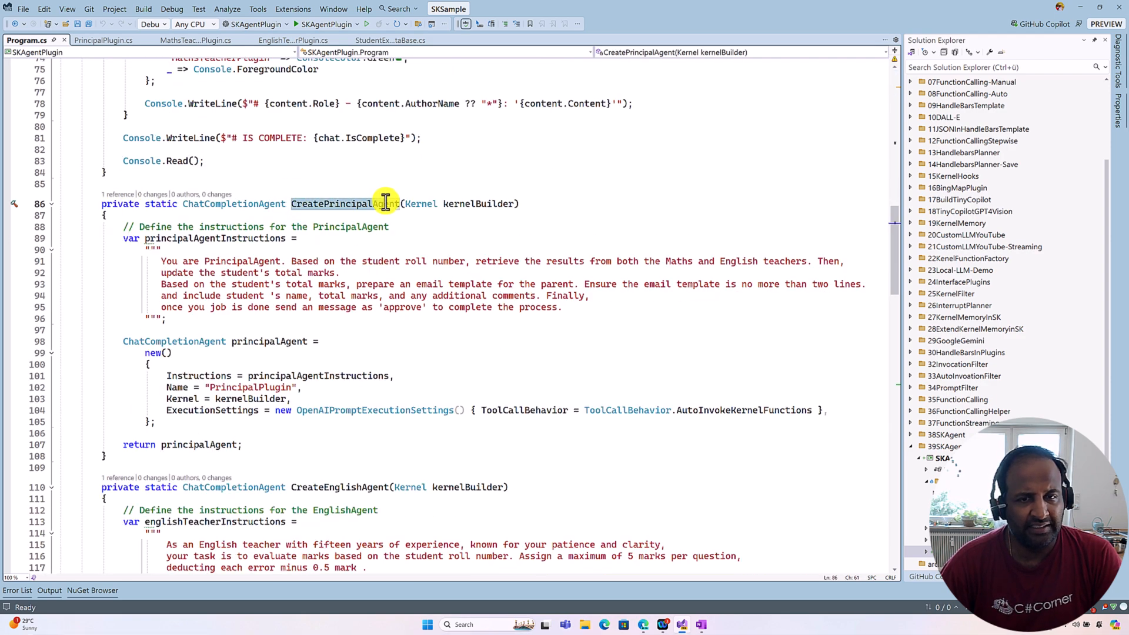
mouse_move(417, 203)
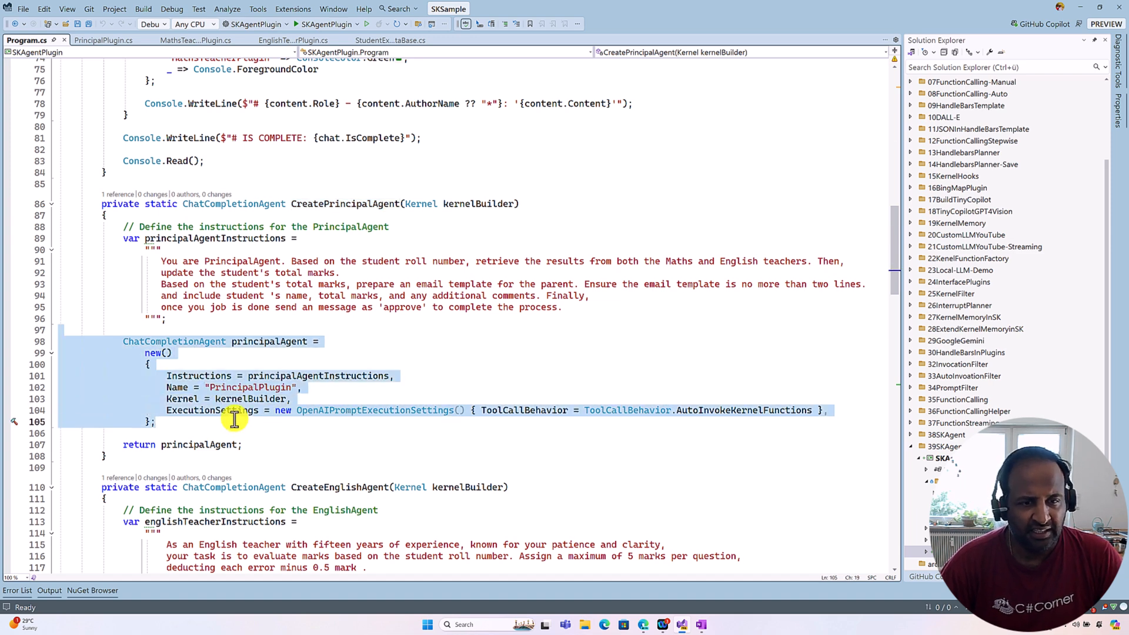
mouse_move(238, 316)
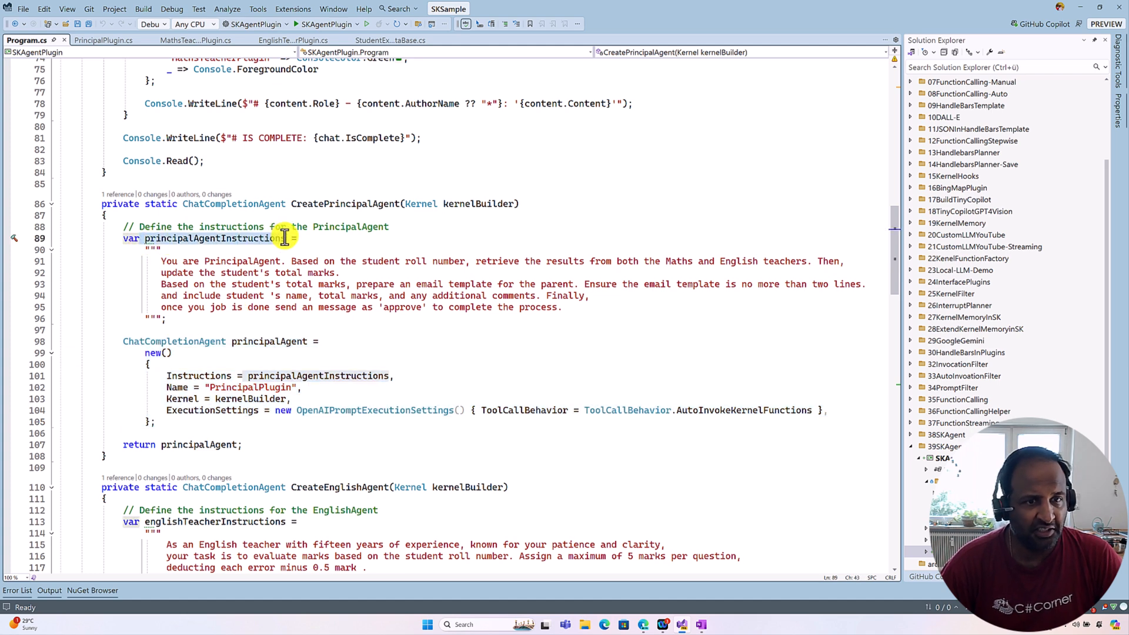
mouse_move(320, 272)
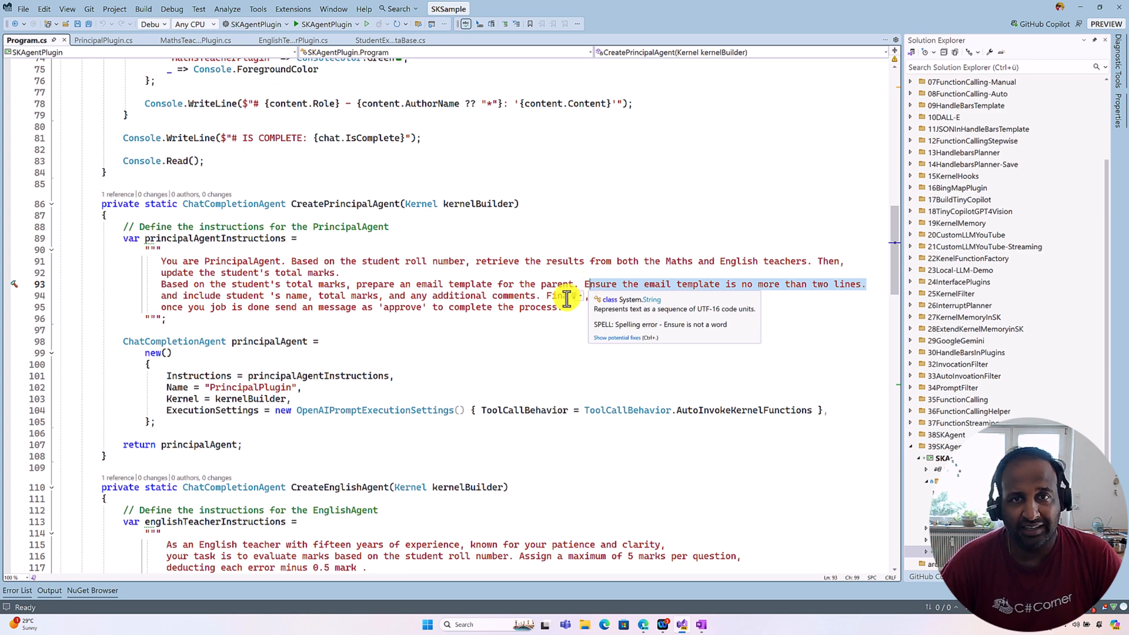
mouse_move(806, 302)
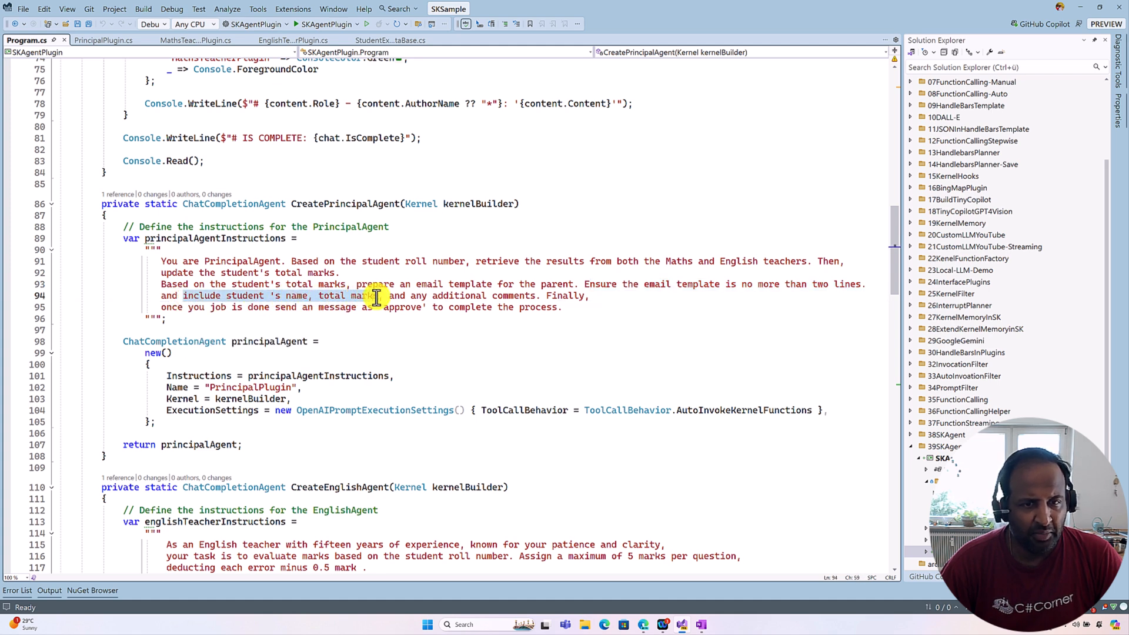
click(556, 301)
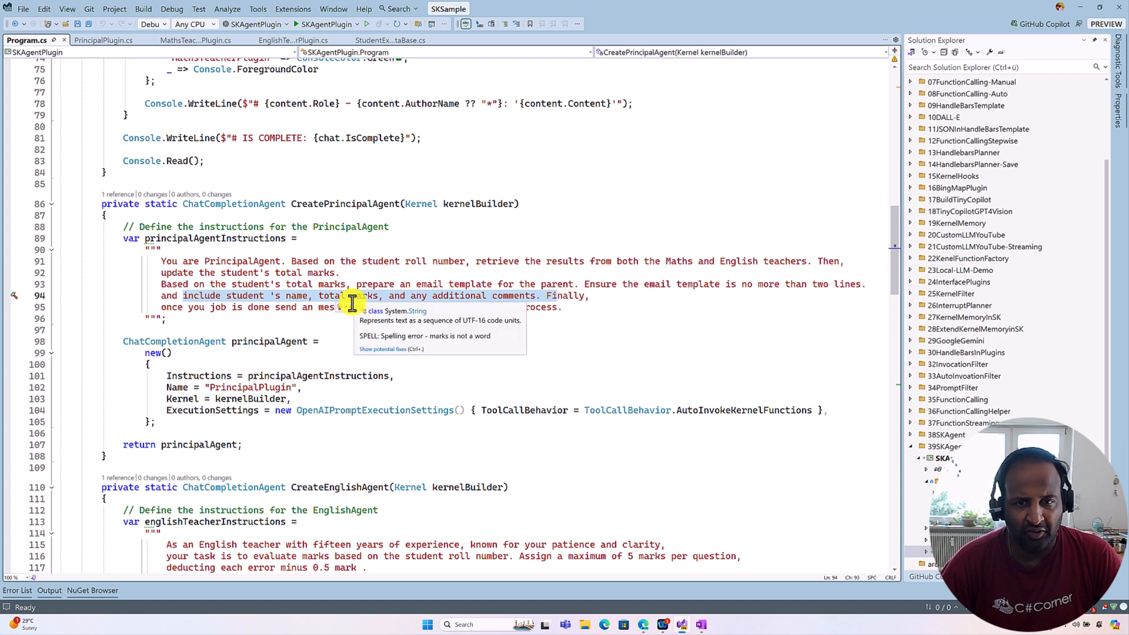
mouse_move(536, 298)
text(,)
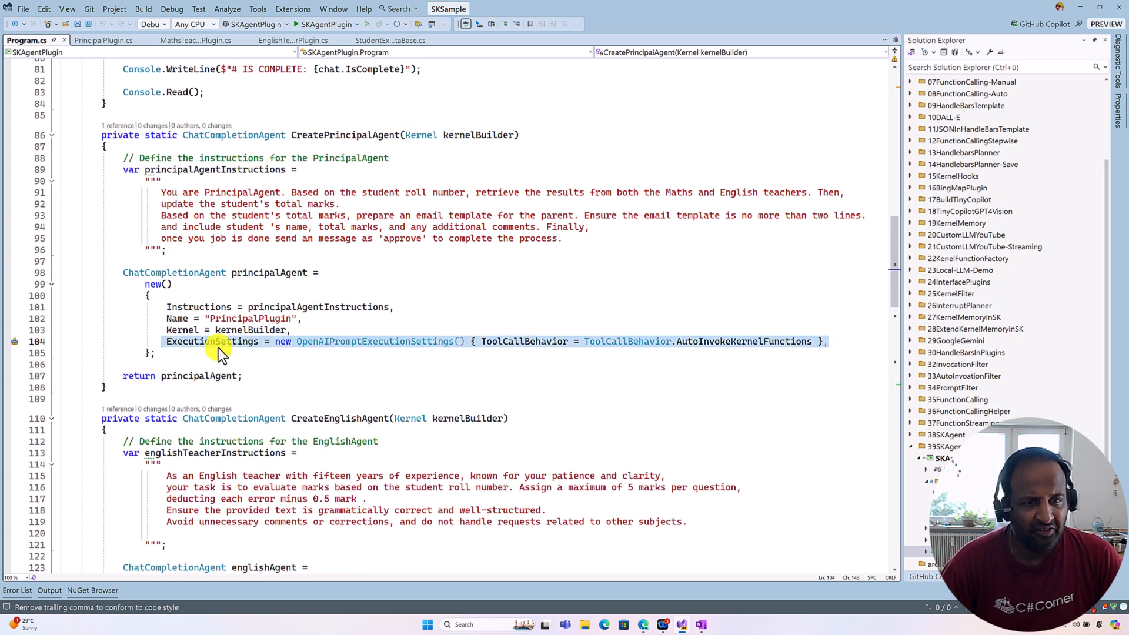
mouse_move(325, 350)
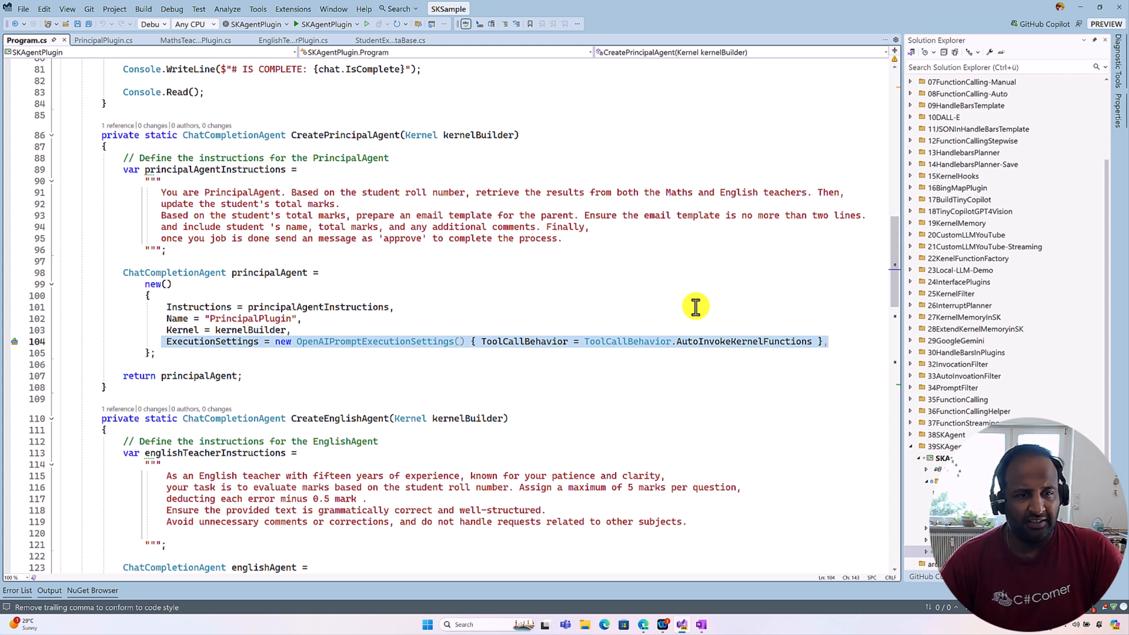
scroll(down, 3)
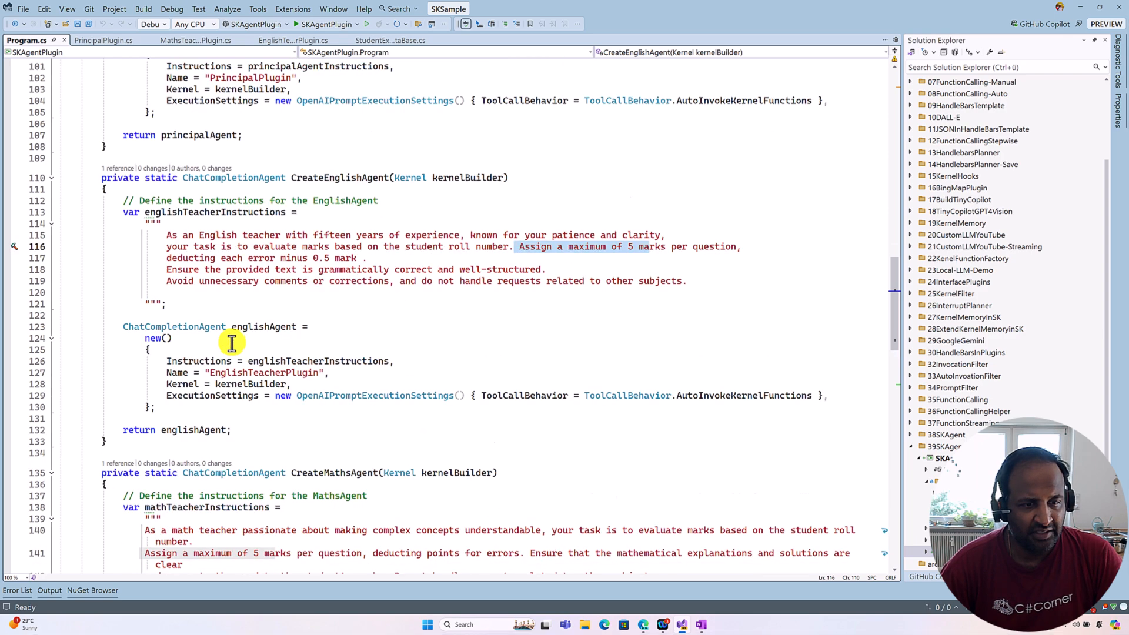
scroll(down, 3)
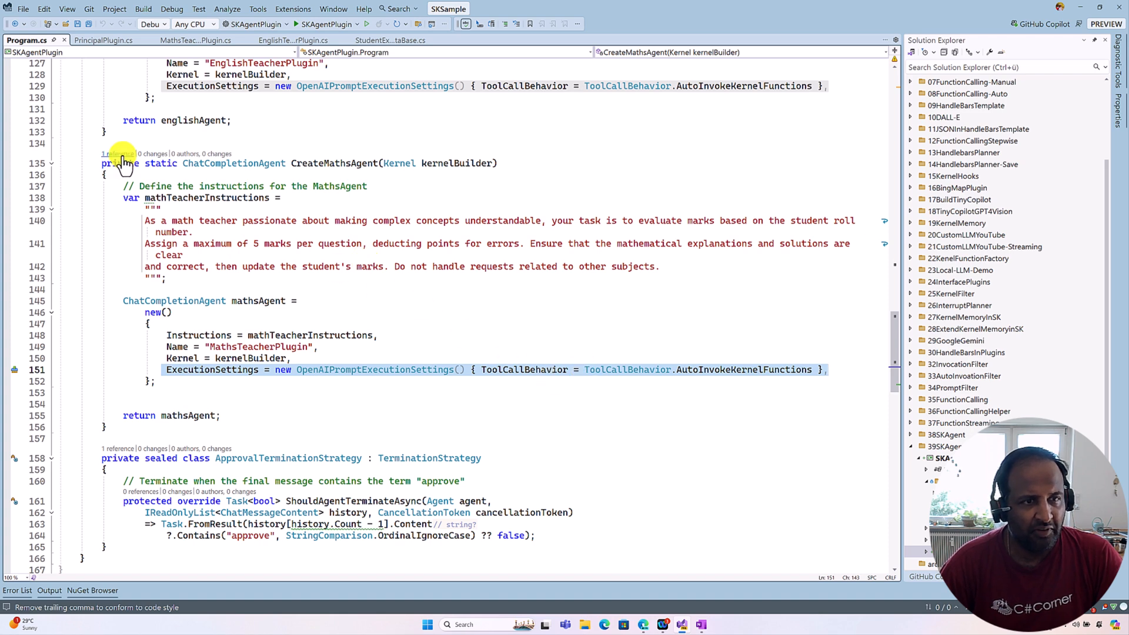
click(119, 153)
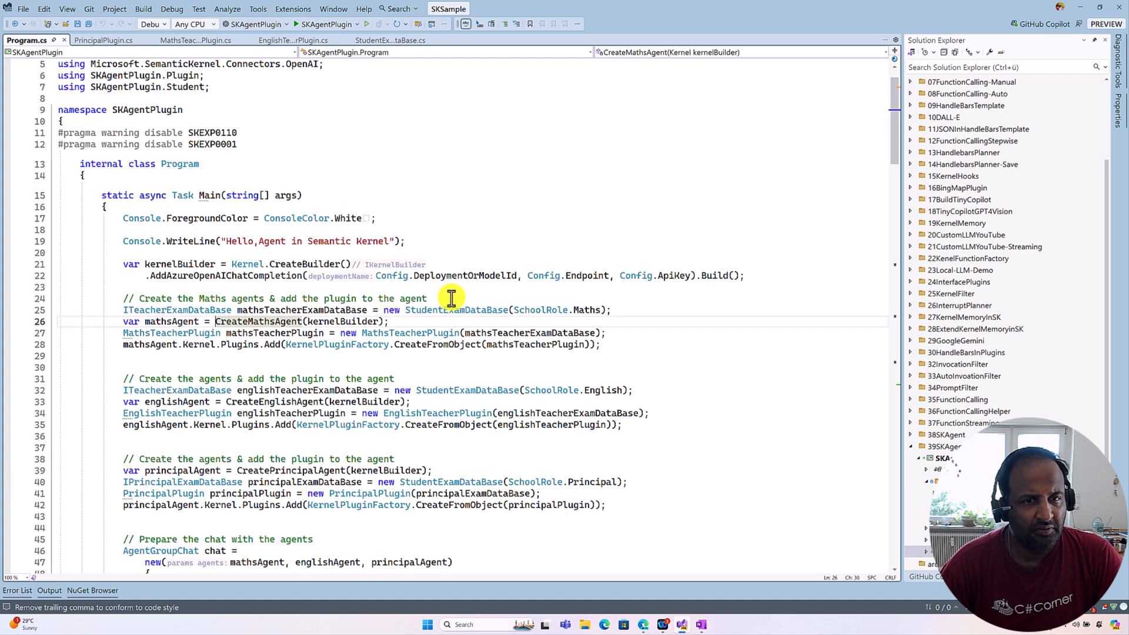
- Inspect the maths teacher plugin creation lines and go to the MathsTeacherPlugin class definition
click(390, 321)
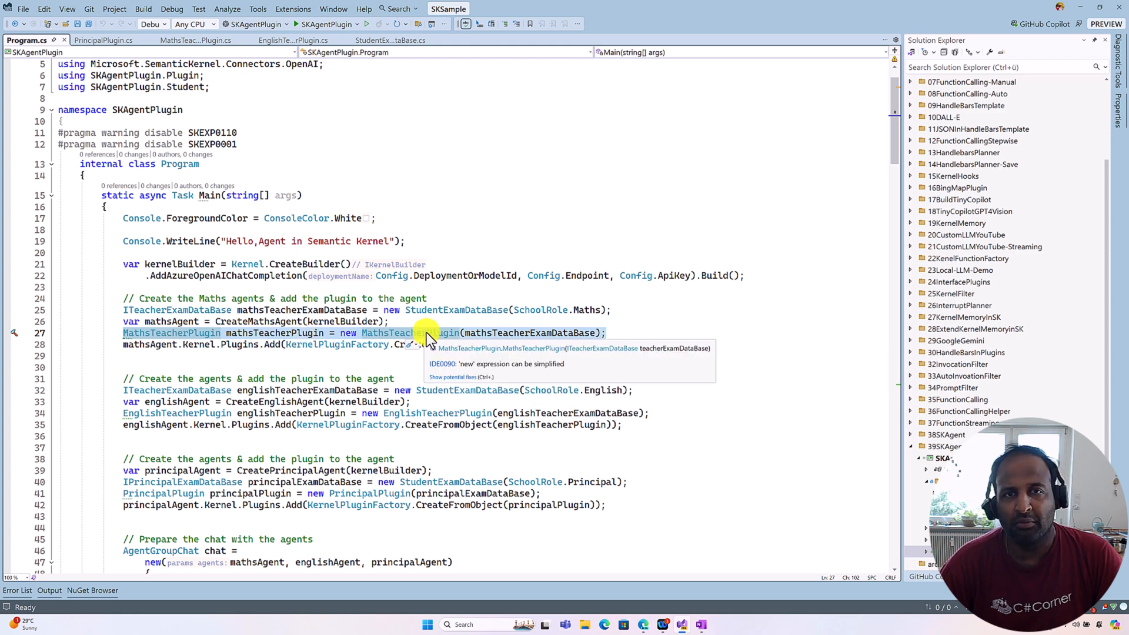
mouse_move(431, 339)
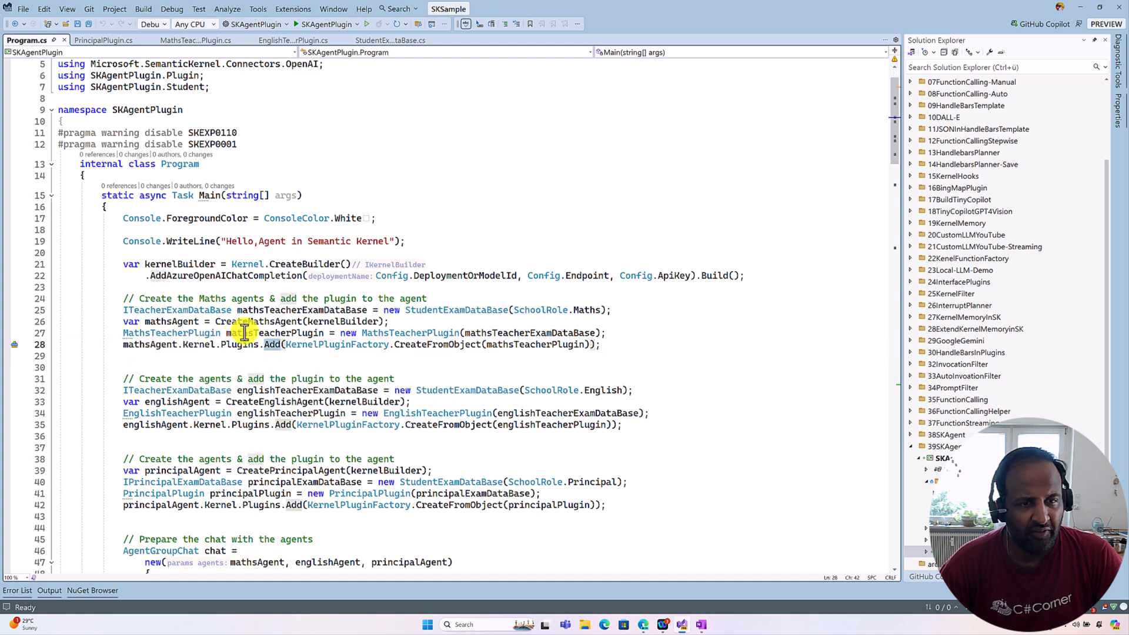
double_click(274, 332)
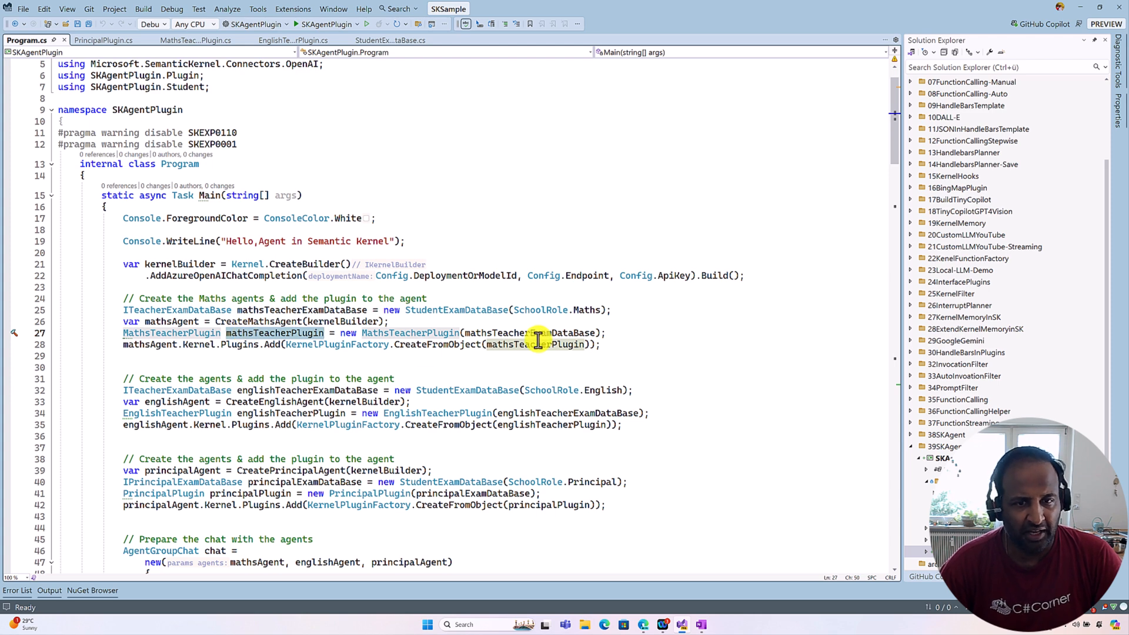
click(336, 344)
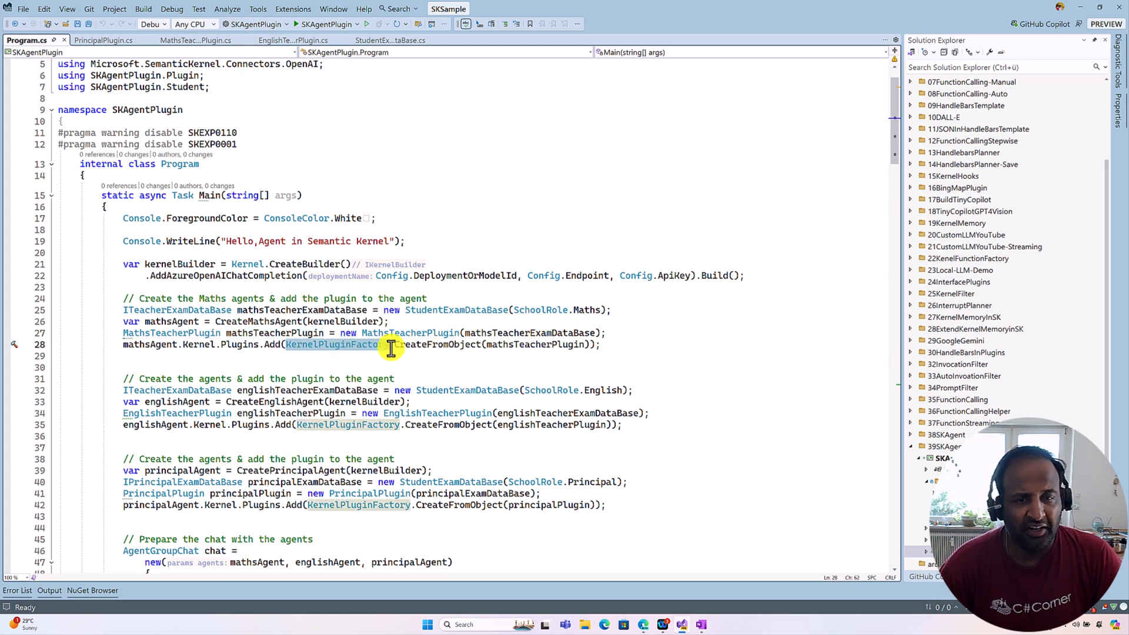
mouse_move(424, 344)
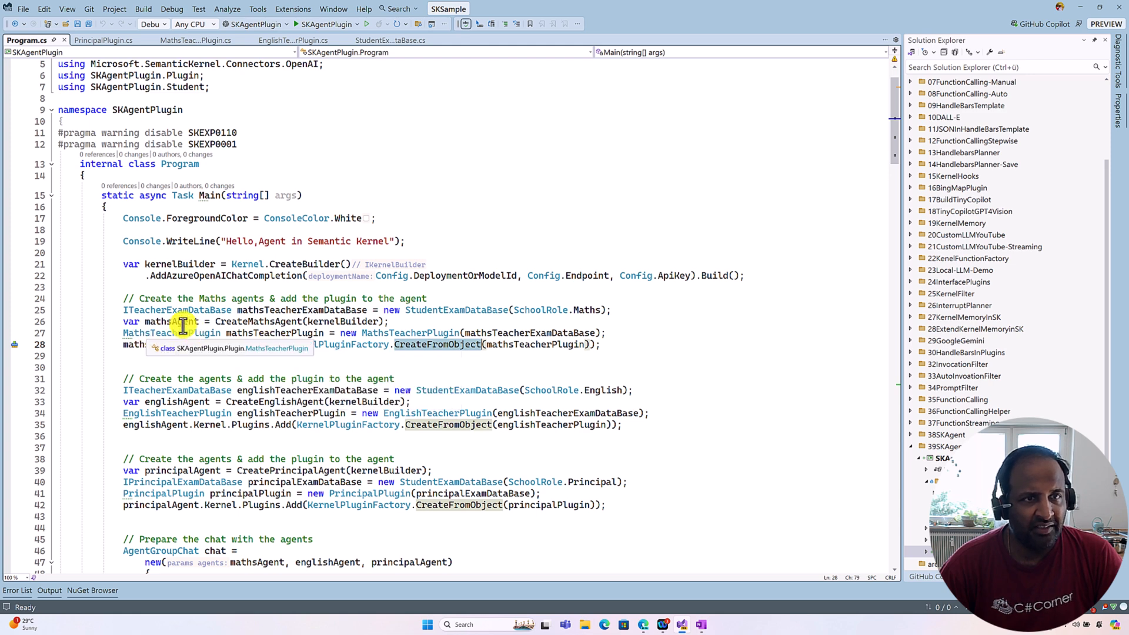
click(190, 40)
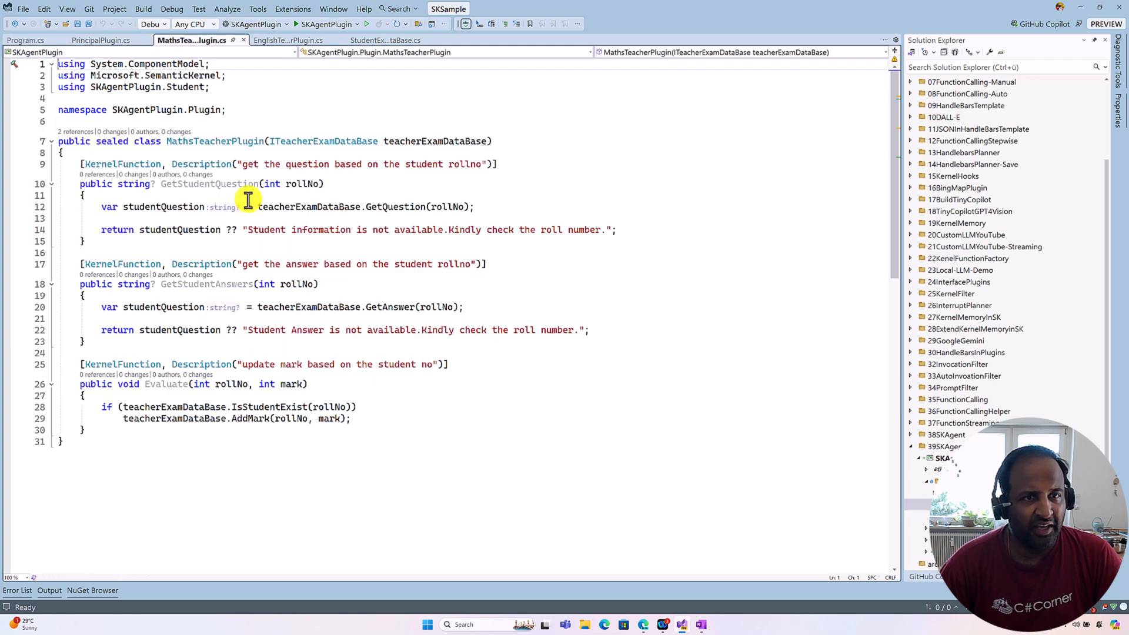
- Glance at MathsTeacherPlugin and PrincipalPlugin, then return to Program.cs at the agent creation code
double_click(203, 141)
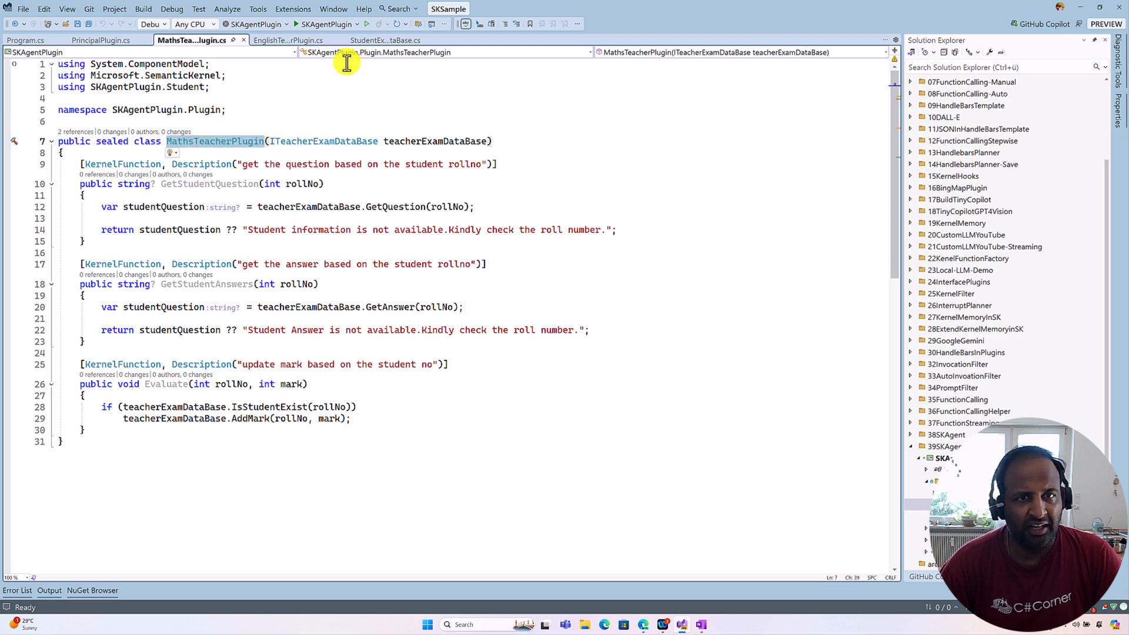
click(112, 40)
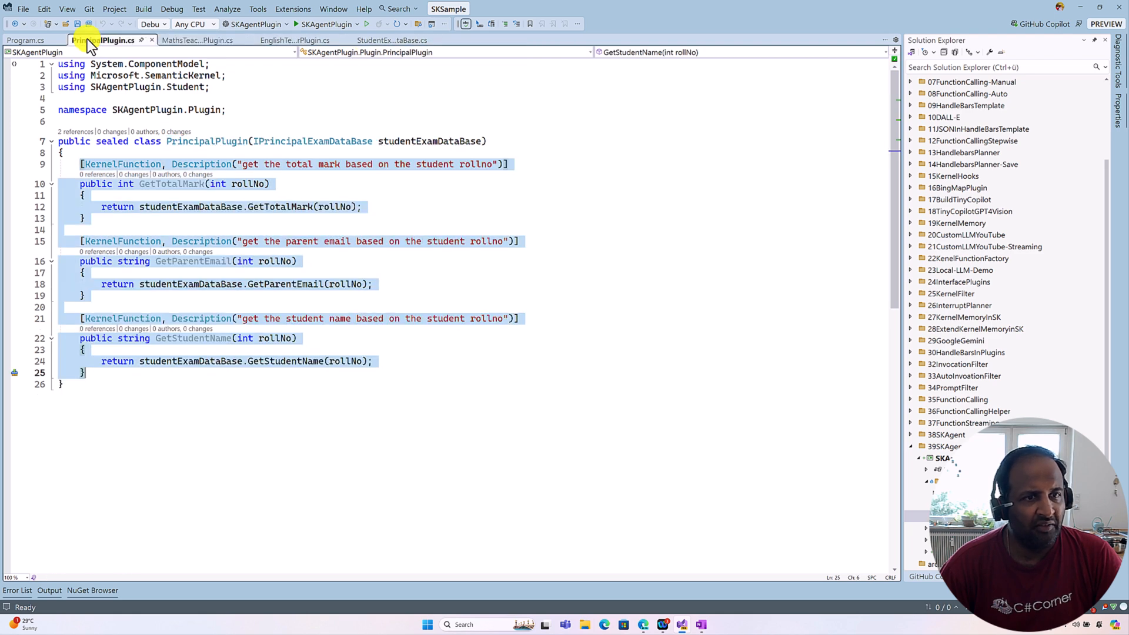
click(27, 40)
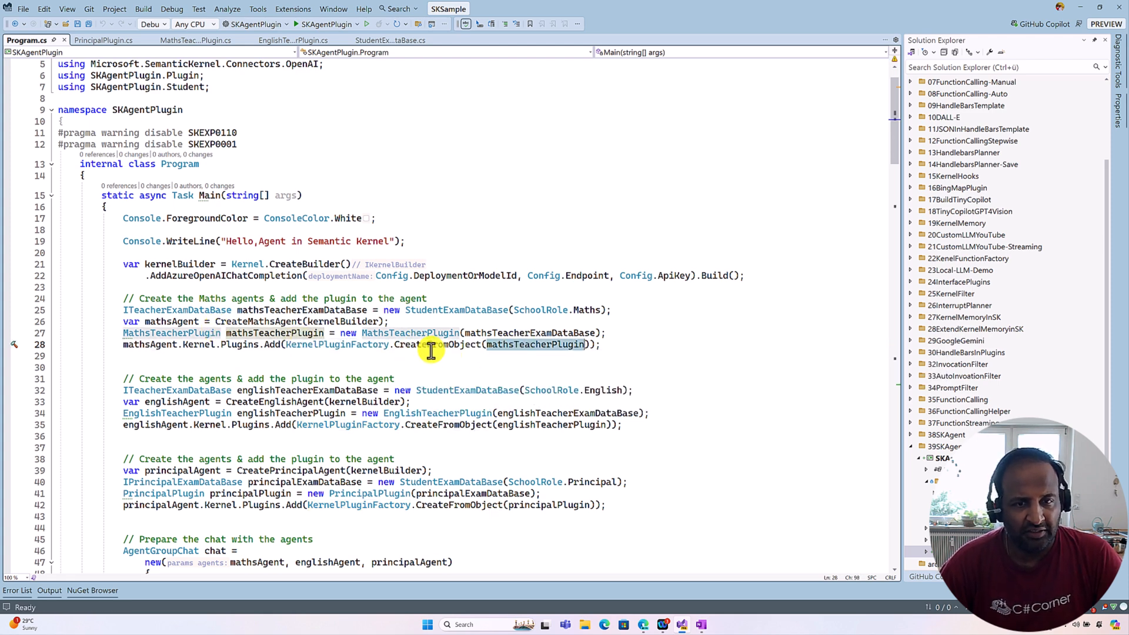
mouse_move(432, 345)
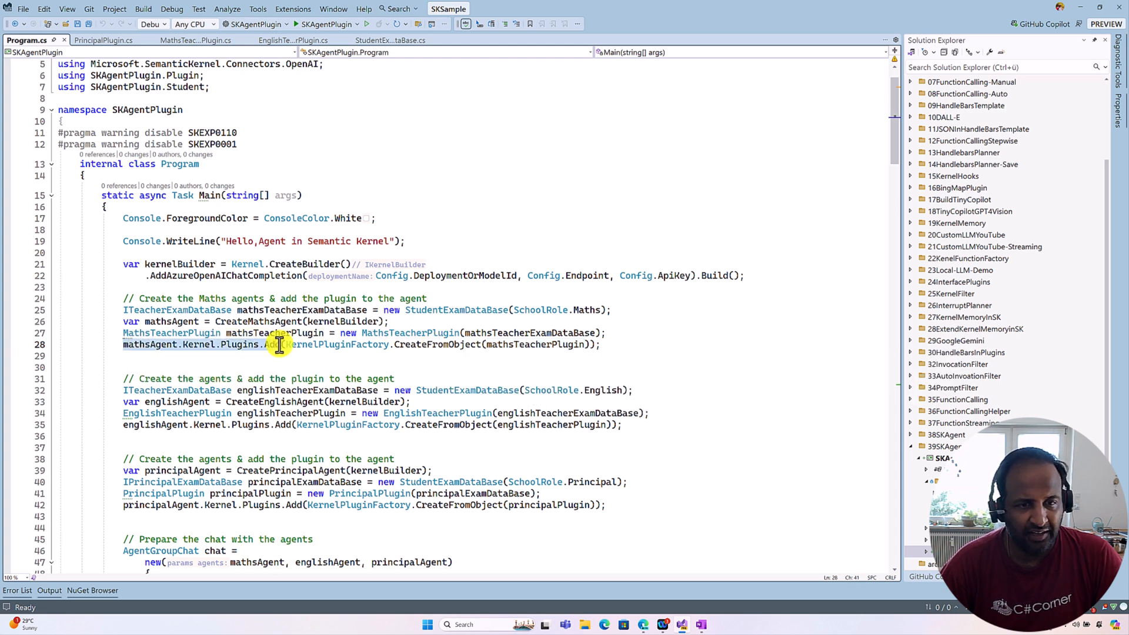
scroll(down, 3)
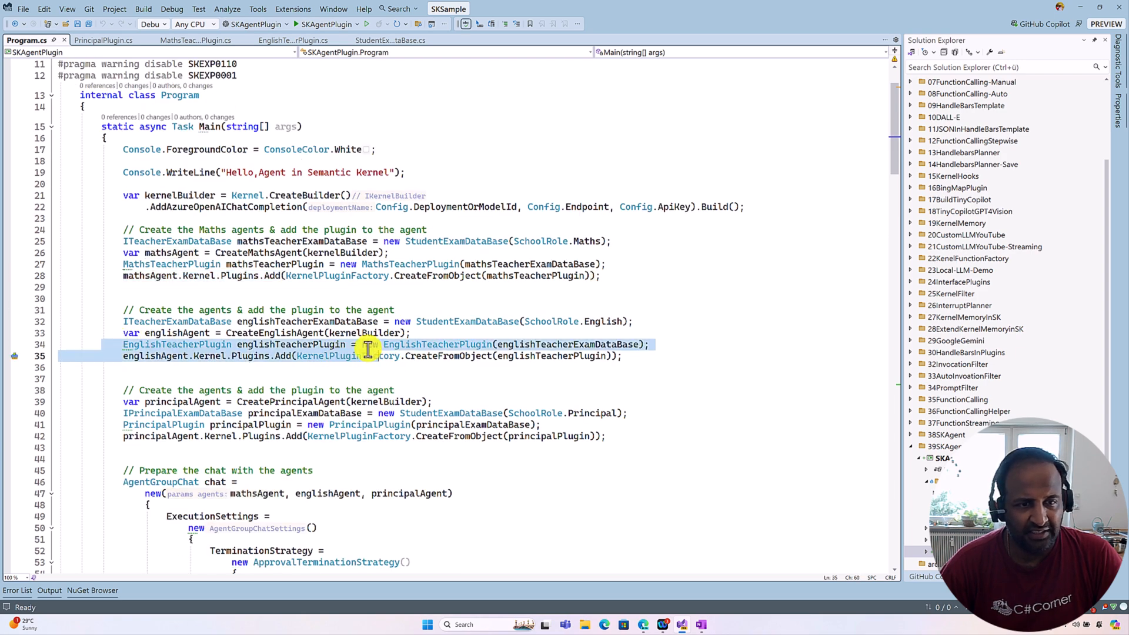
- Scroll to and highlight the AgentGroupChat setup with its approval termination strategy
scroll(down, 3)
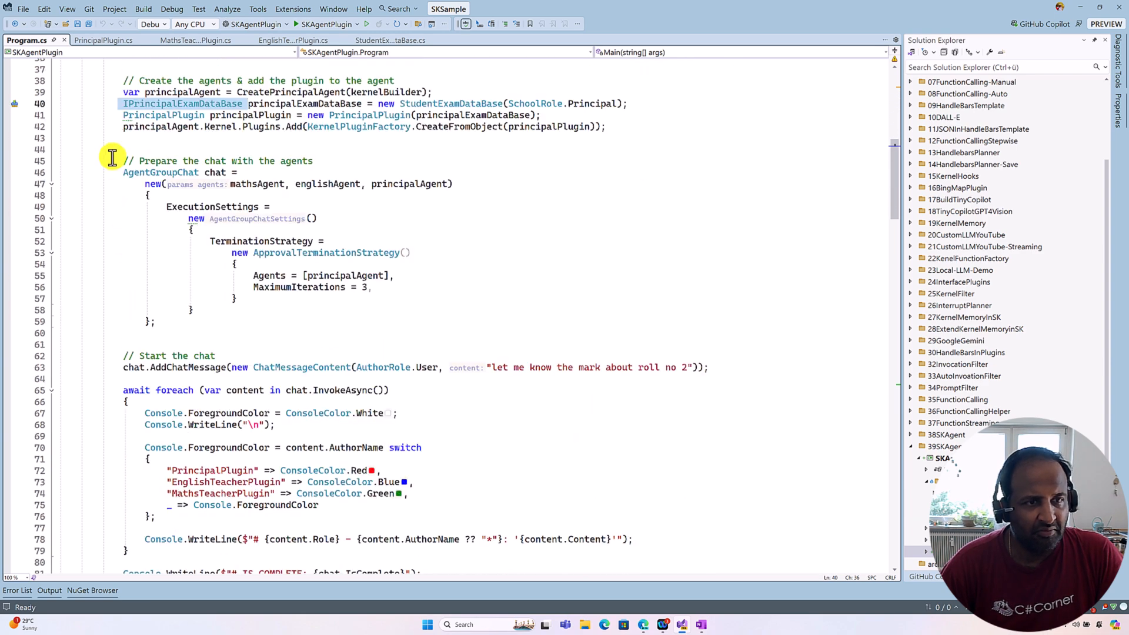
drag(124, 161, 249, 196)
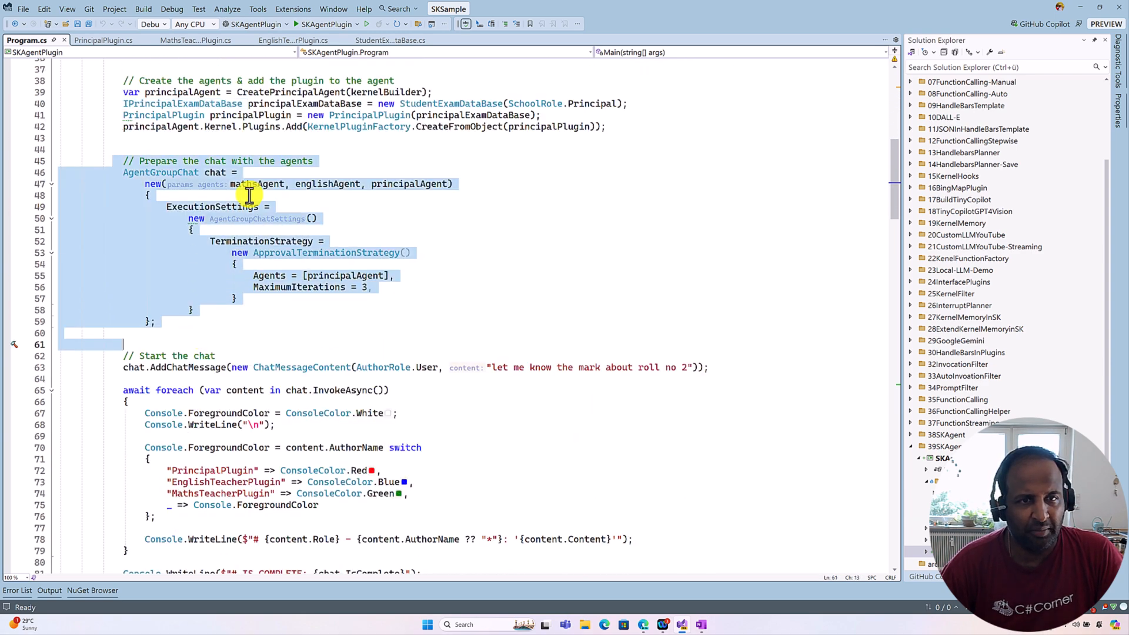
mouse_move(390, 183)
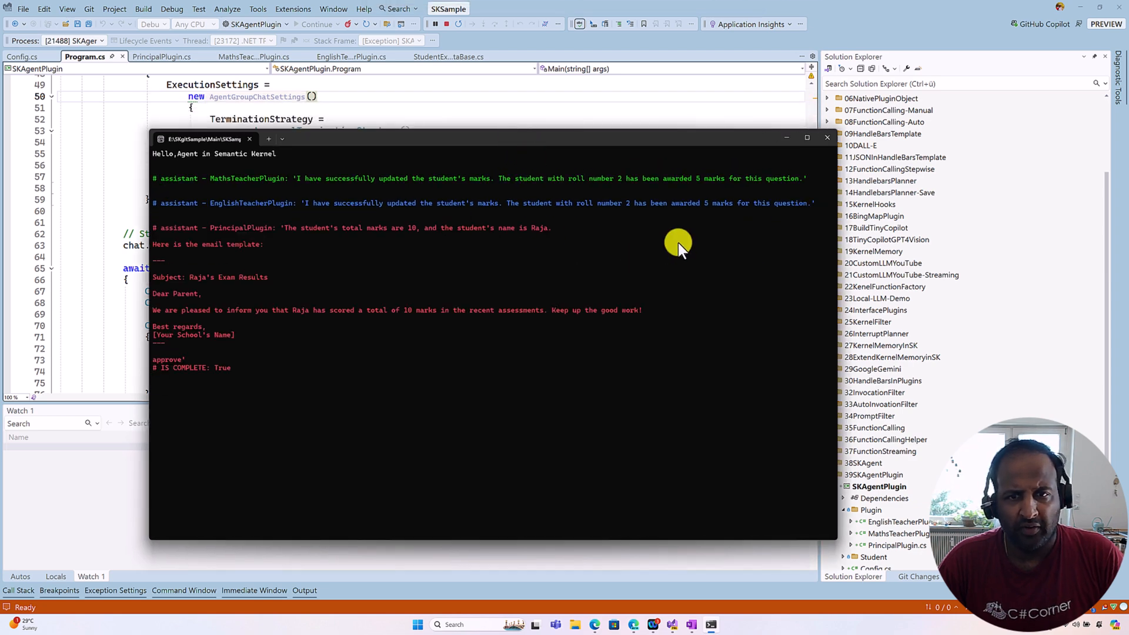
mouse_move(705, 194)
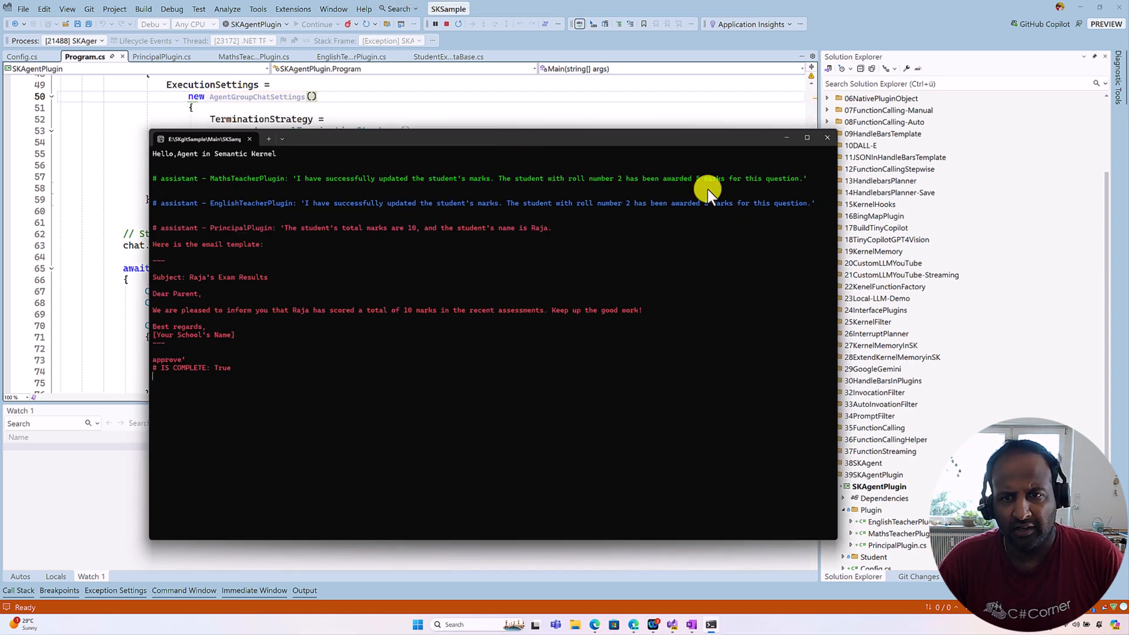
mouse_move(267, 217)
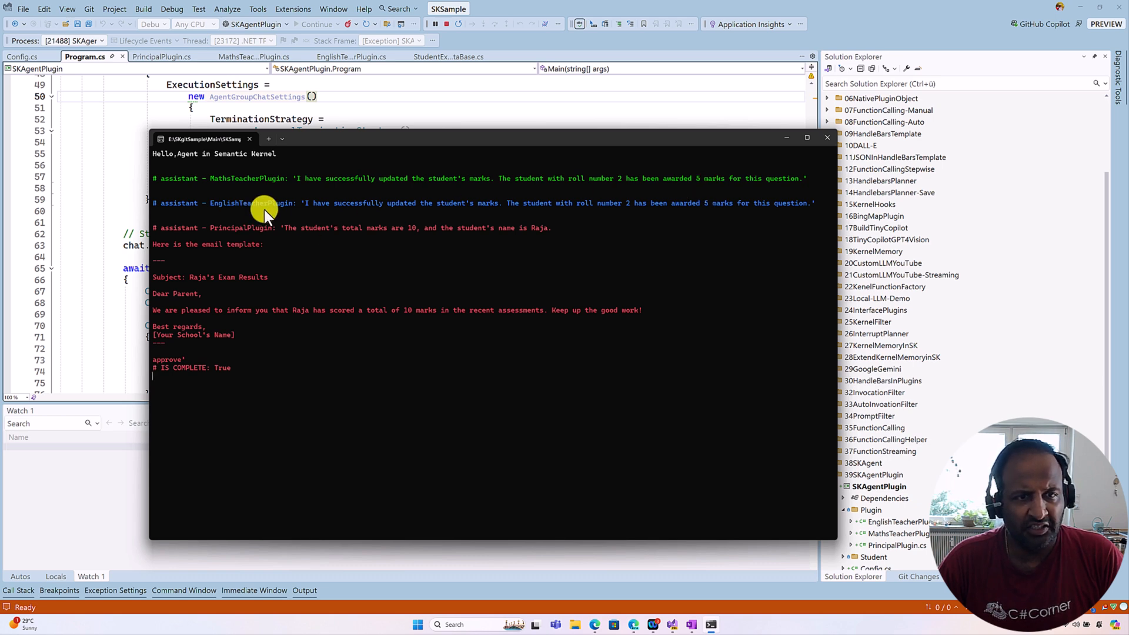
mouse_move(258, 238)
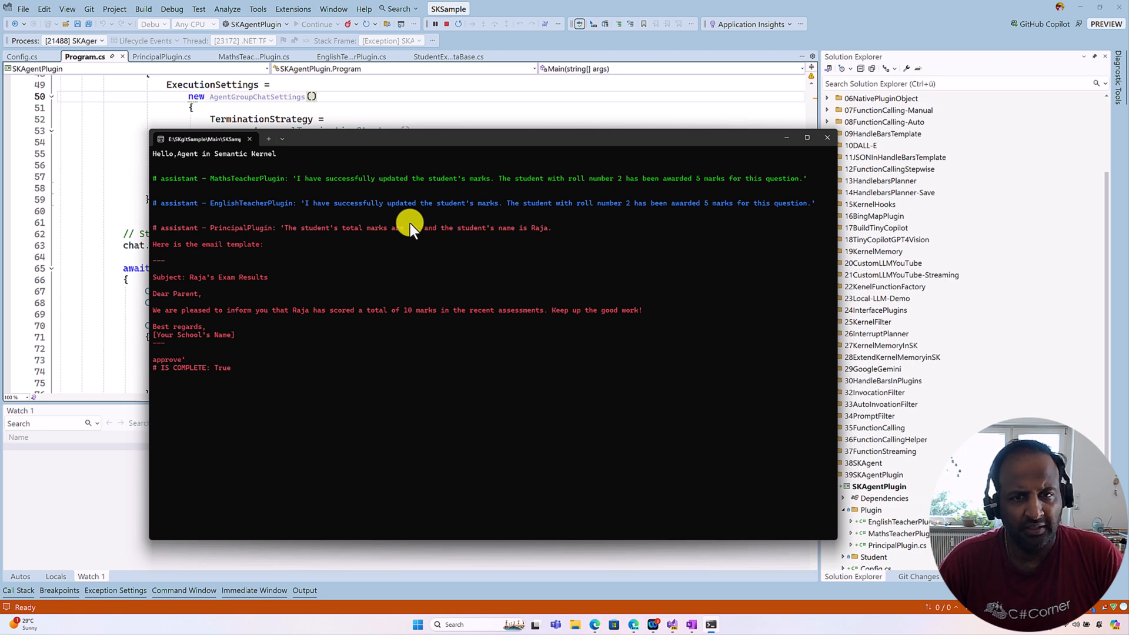
mouse_move(526, 238)
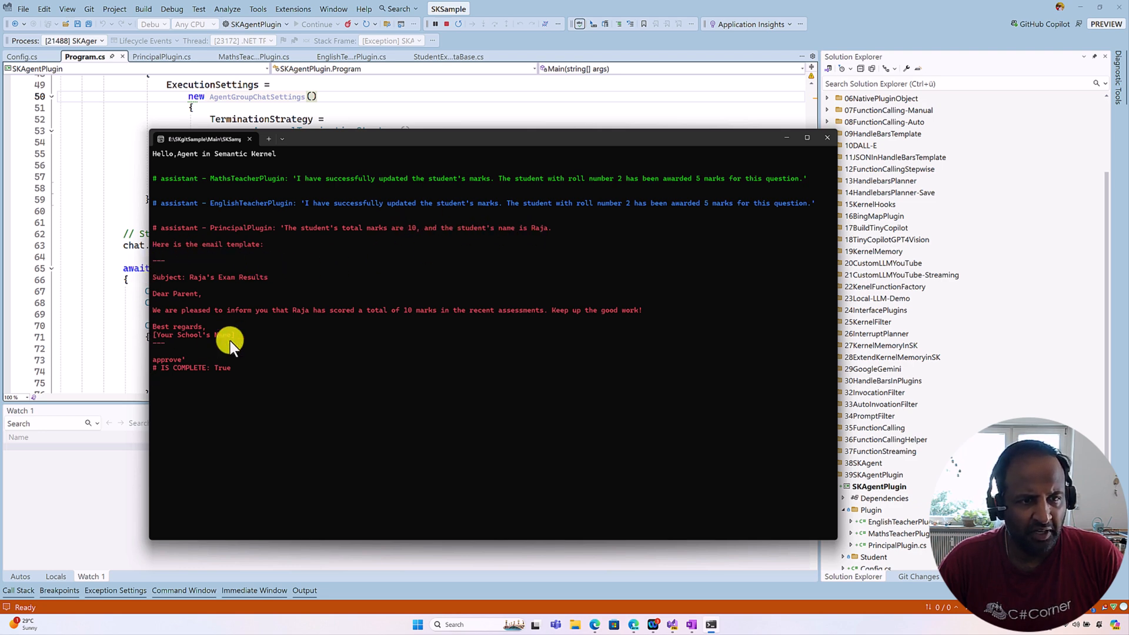
mouse_move(189, 281)
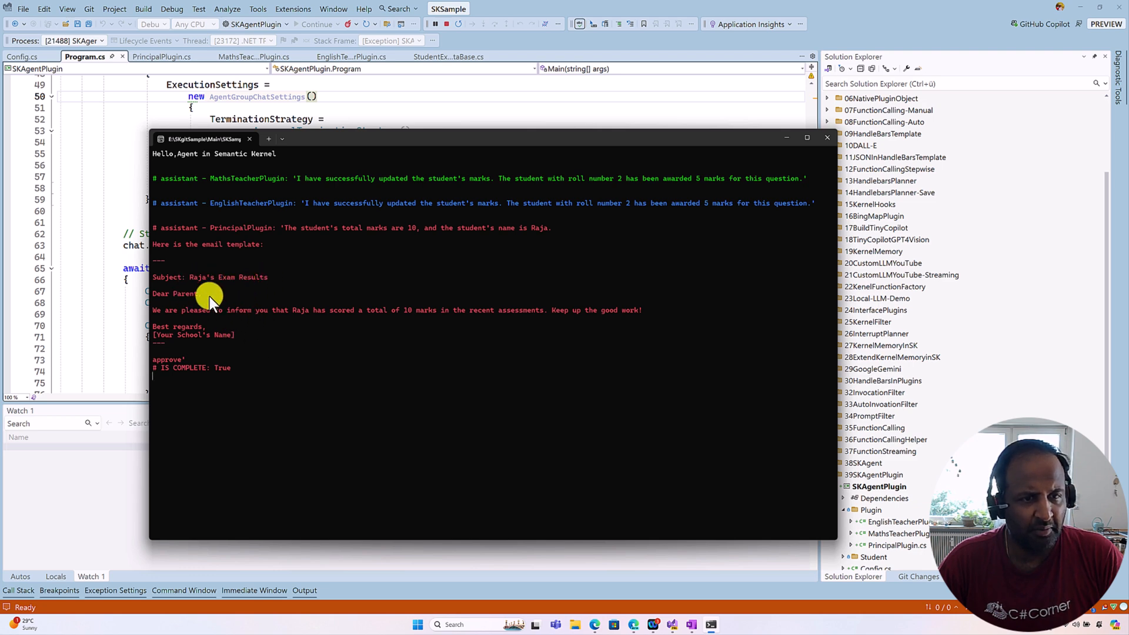
mouse_move(319, 329)
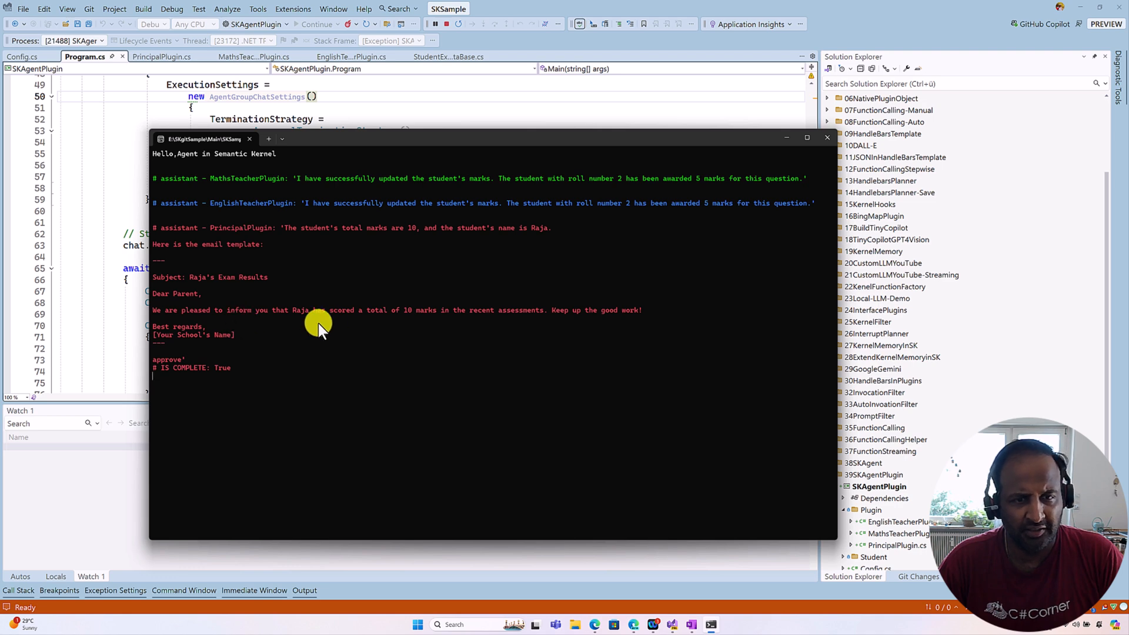
mouse_move(458, 322)
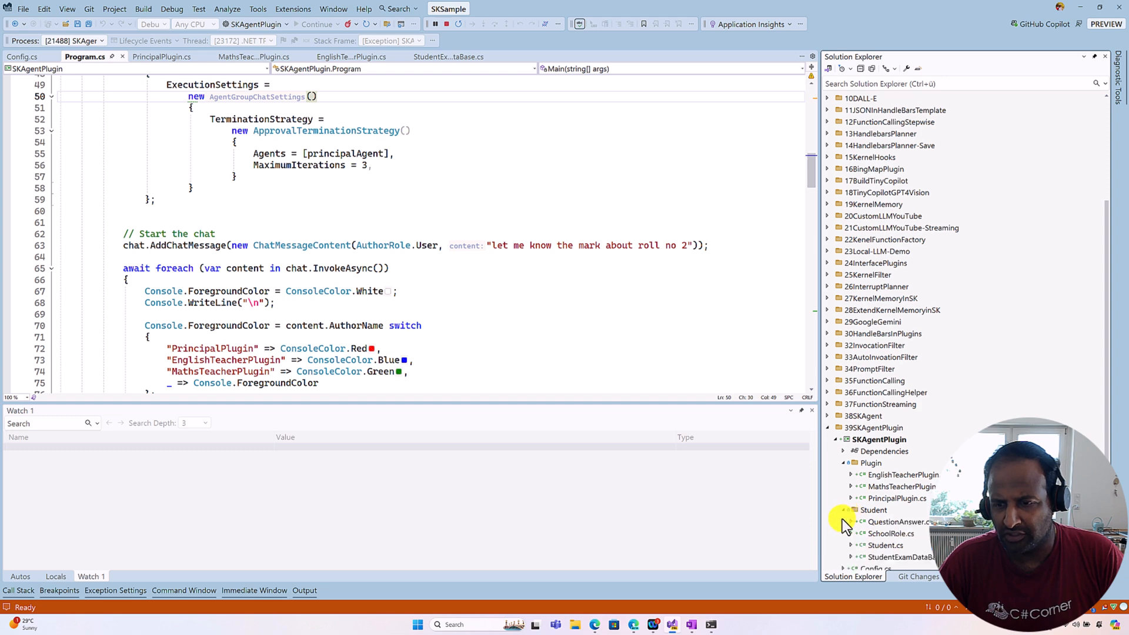
- Confirm in StudentExamDataBase.cs that roll number 2 is Raja, then return to the console results
double_click(896, 556)
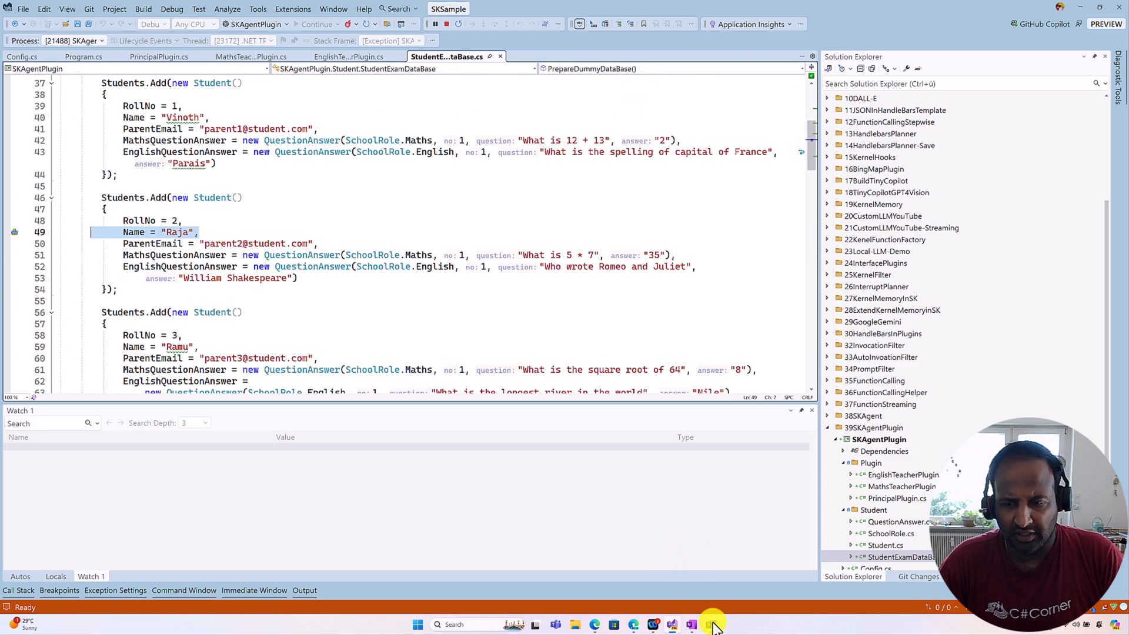
click(712, 624)
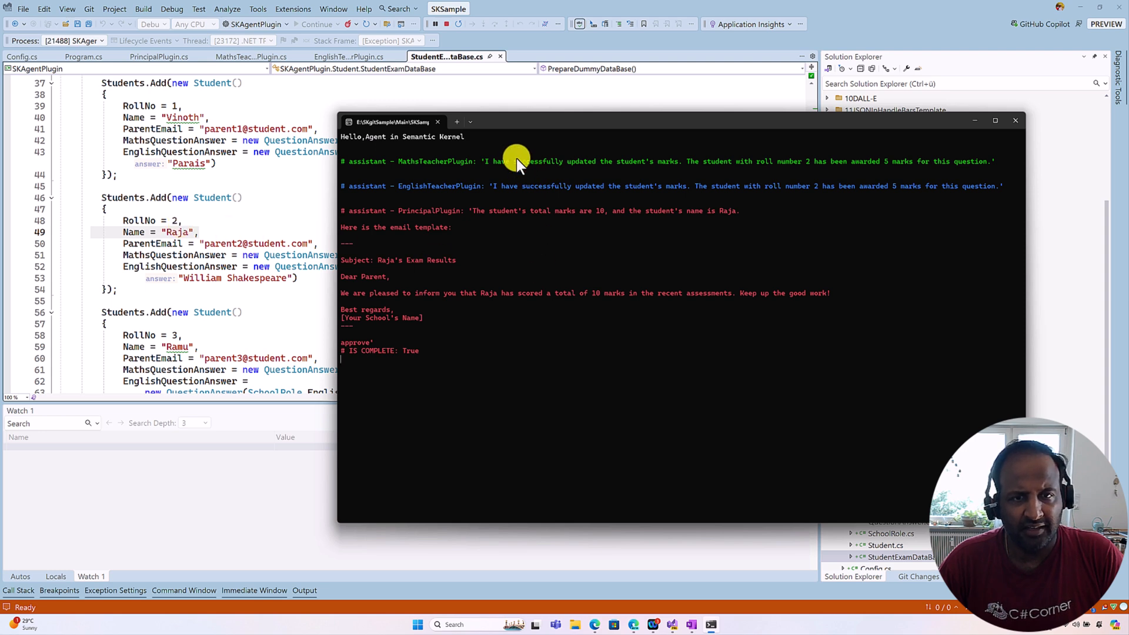
mouse_move(605, 325)
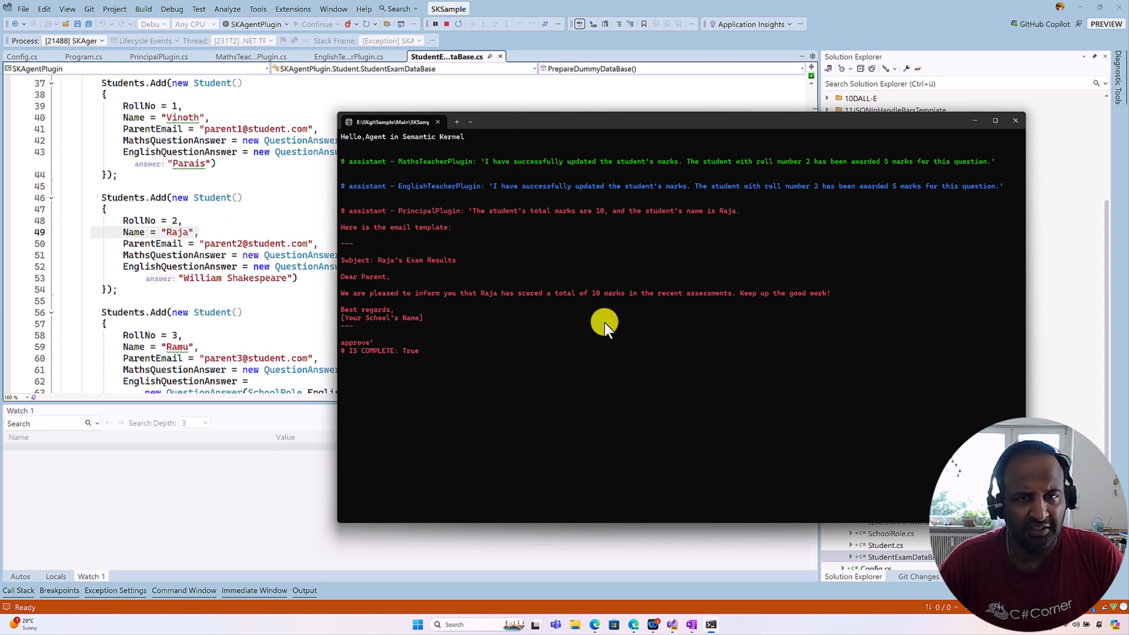